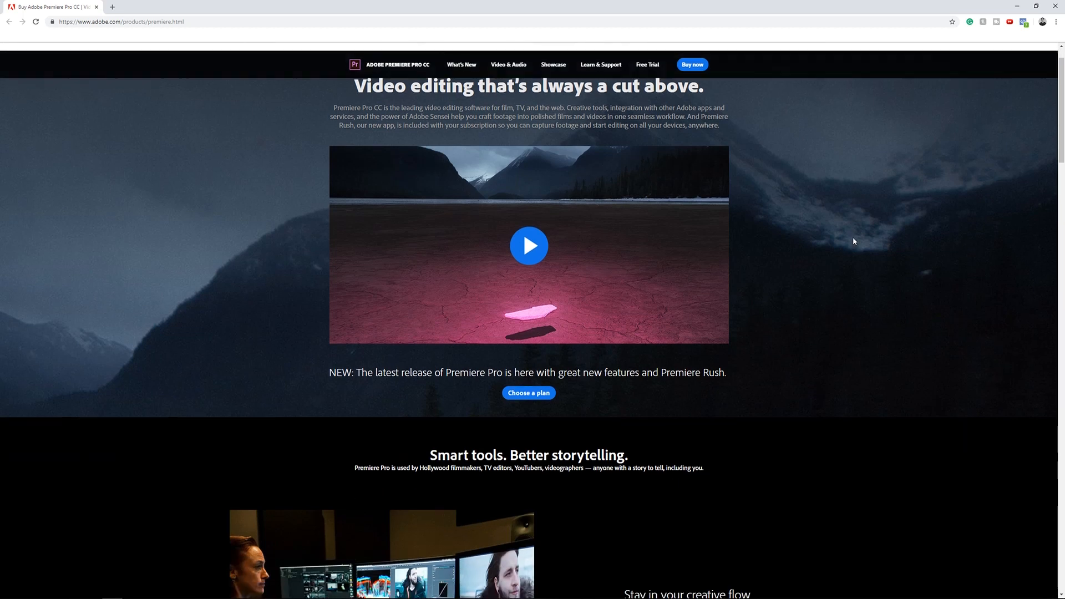
- Scroll through the Adobe Premiere Pro product page to reach the plan section
{"action": "scroll", "scroll_direction": "down", "scroll_amount": 3}
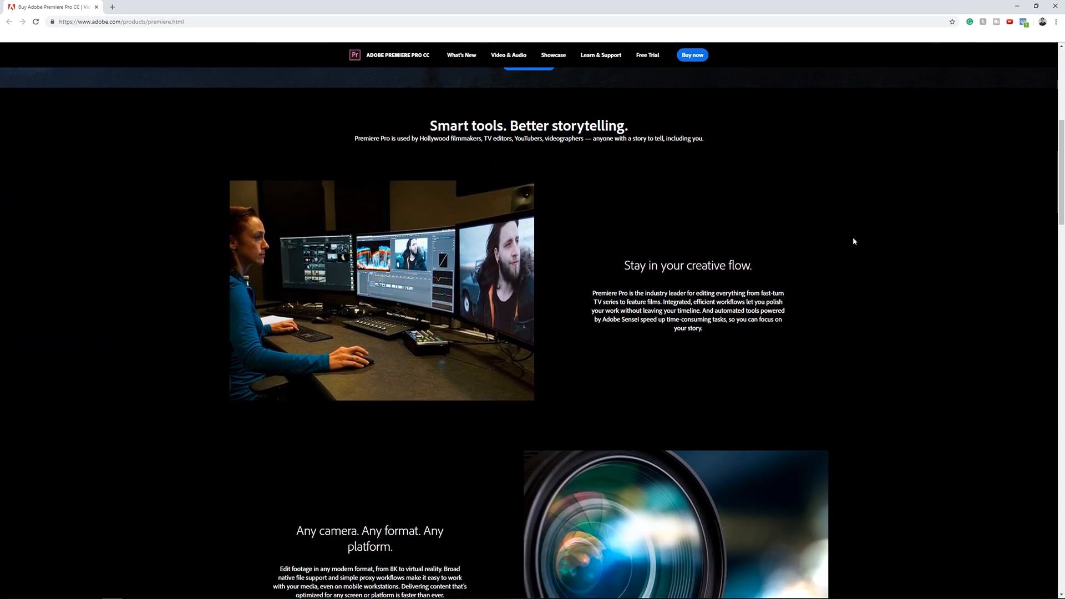
{"action": "scroll", "scroll_direction": "down", "scroll_amount": 3}
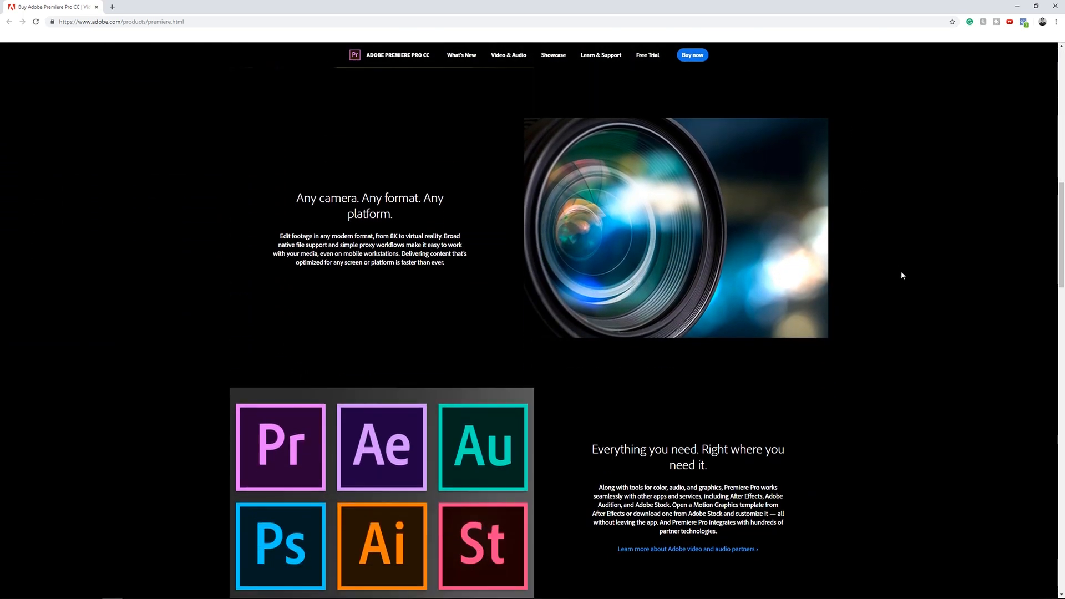
{"action": "scroll", "scroll_direction": "down", "scroll_amount": 3}
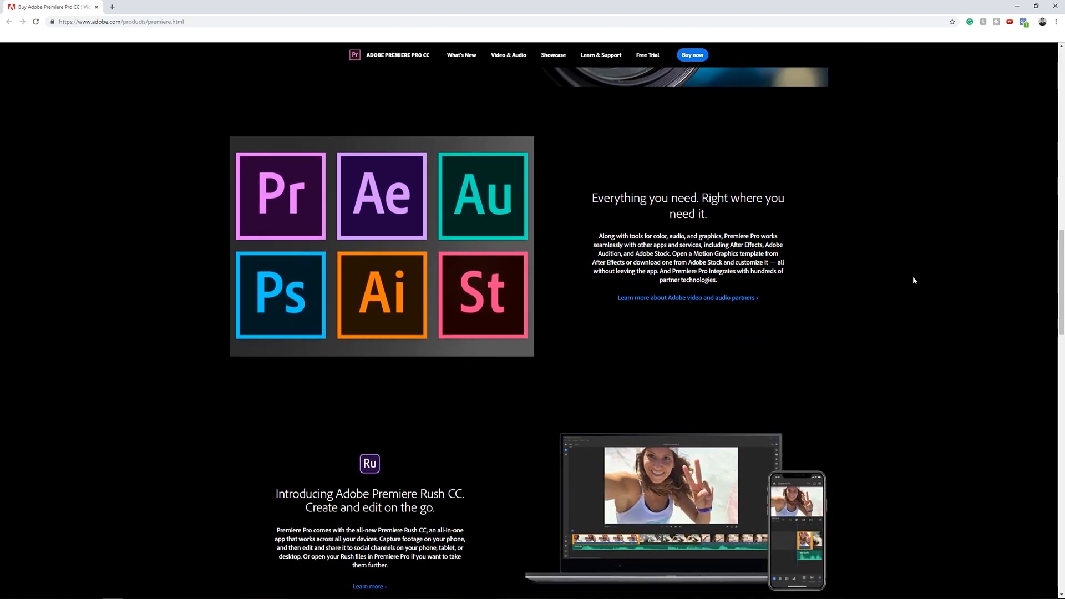
{"action": "scroll", "scroll_direction": "down", "scroll_amount": 3}
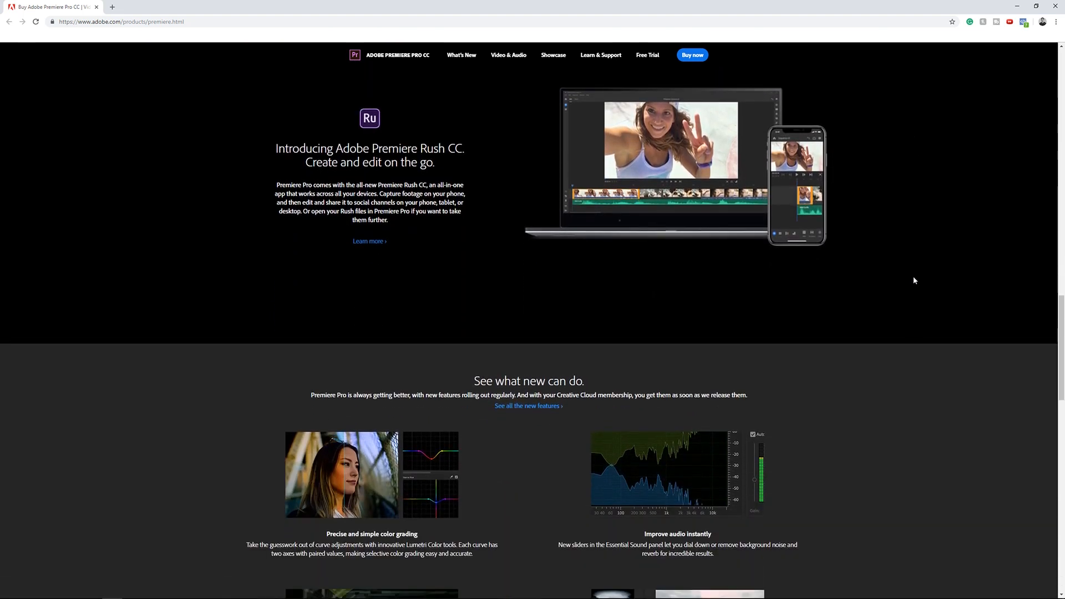
{"action": "scroll", "scroll_direction": "down", "scroll_amount": 3}
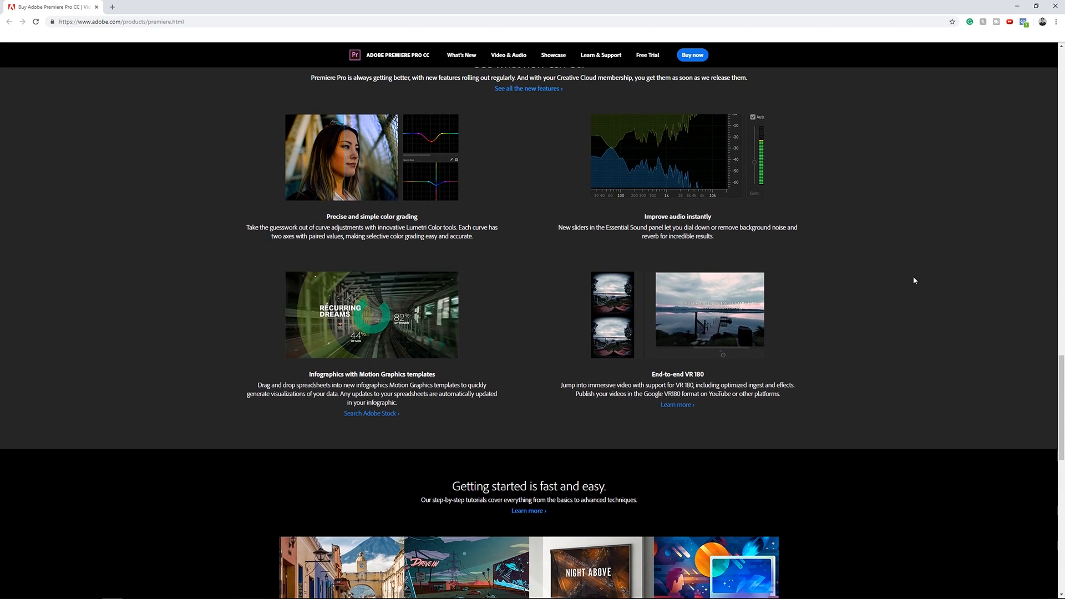
{"action": "scroll", "scroll_direction": "up", "scroll_amount": 3}
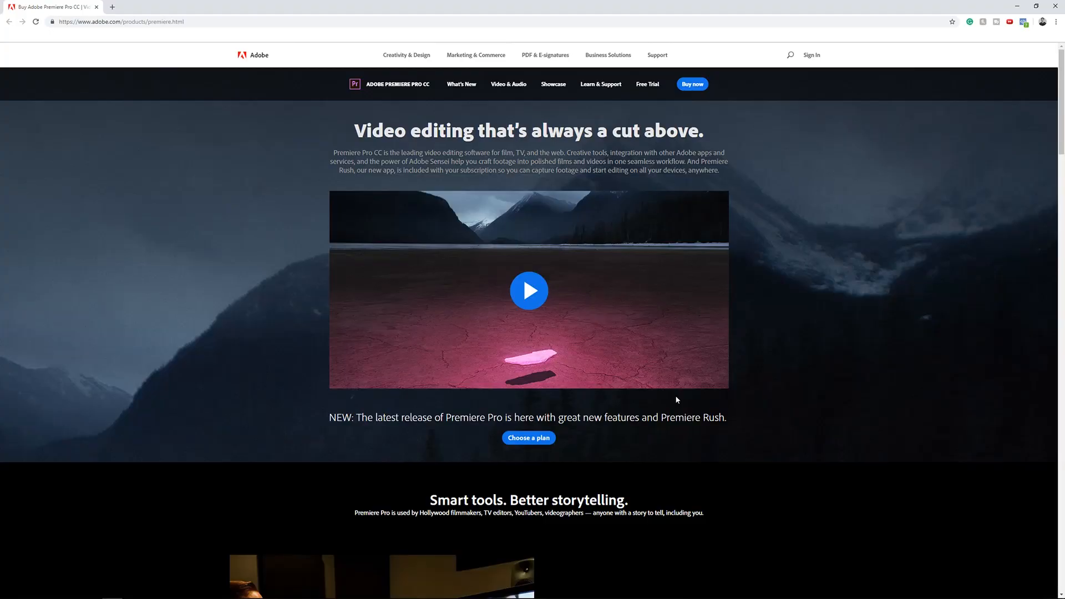
- Show the individual plans with monthly prices for Premiere Pro CC and Creative Cloud All Apps
{"action": "left_click", "coordinate": [528, 437]}
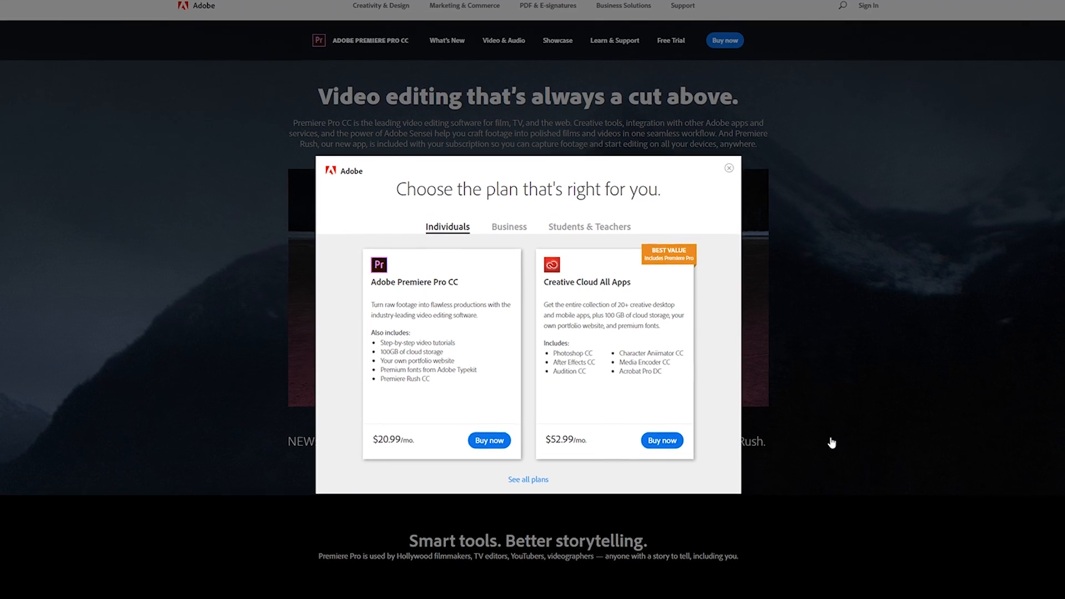
{"action": "scroll", "scroll_direction": "down", "scroll_amount": 3}
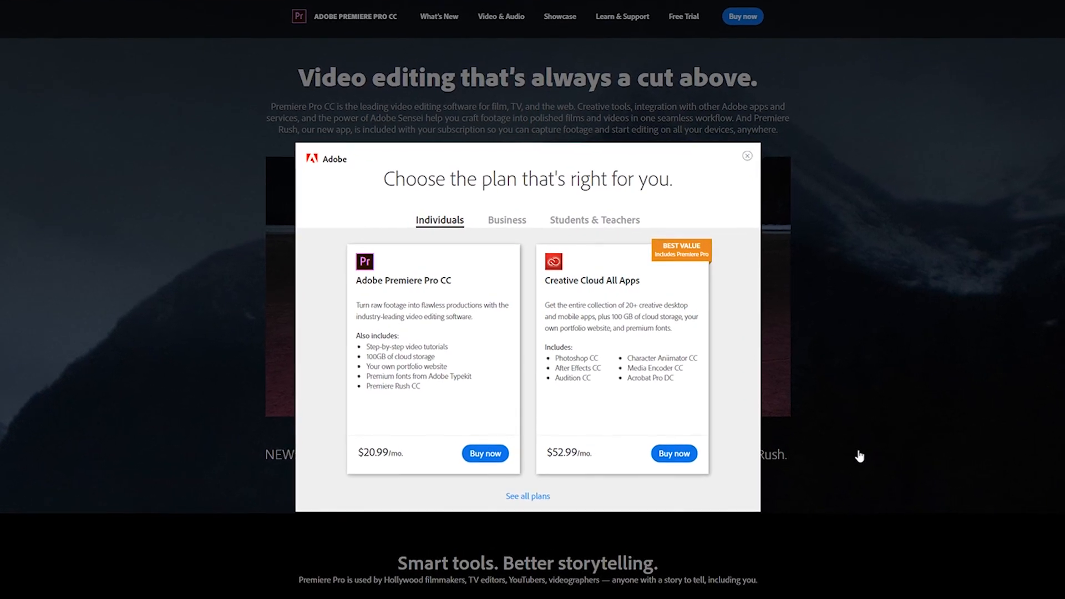
{"action": "scroll", "scroll_direction": "down", "scroll_amount": 3}
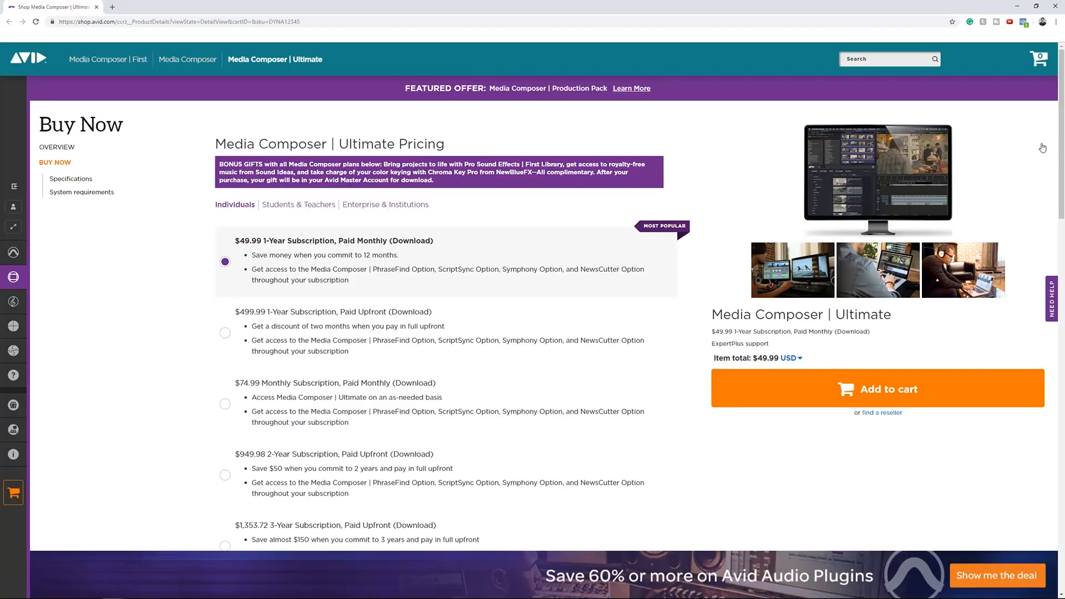
{"action": "mouse_move", "coordinate": [1043, 438]}
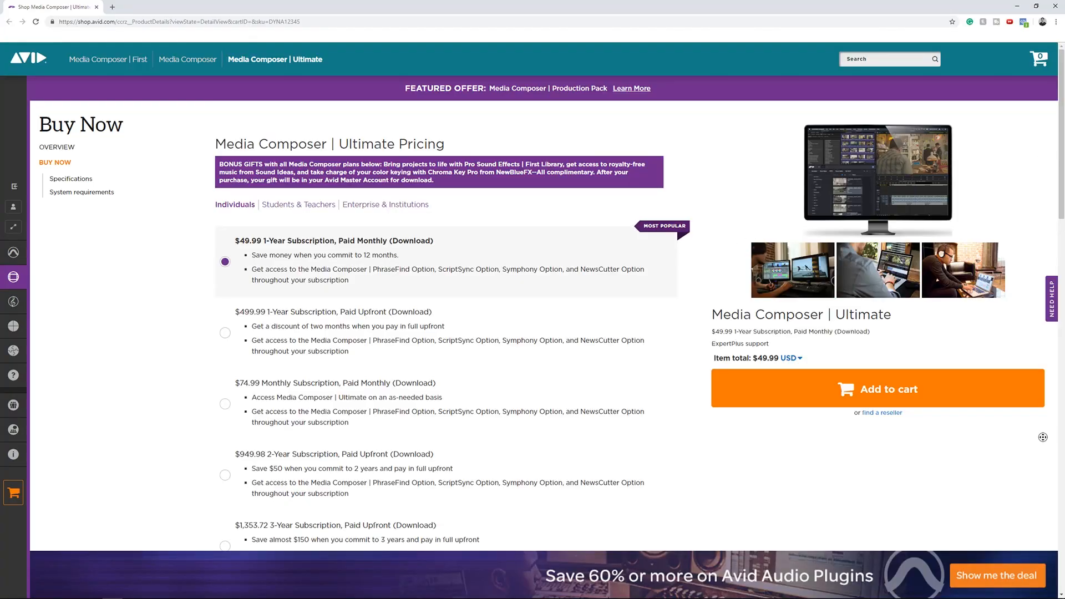
- Scroll the Media Composer | Ultimate Buy Now page through subscription options to Add-ons
{"action": "scroll", "scroll_direction": "down", "scroll_amount": 3}
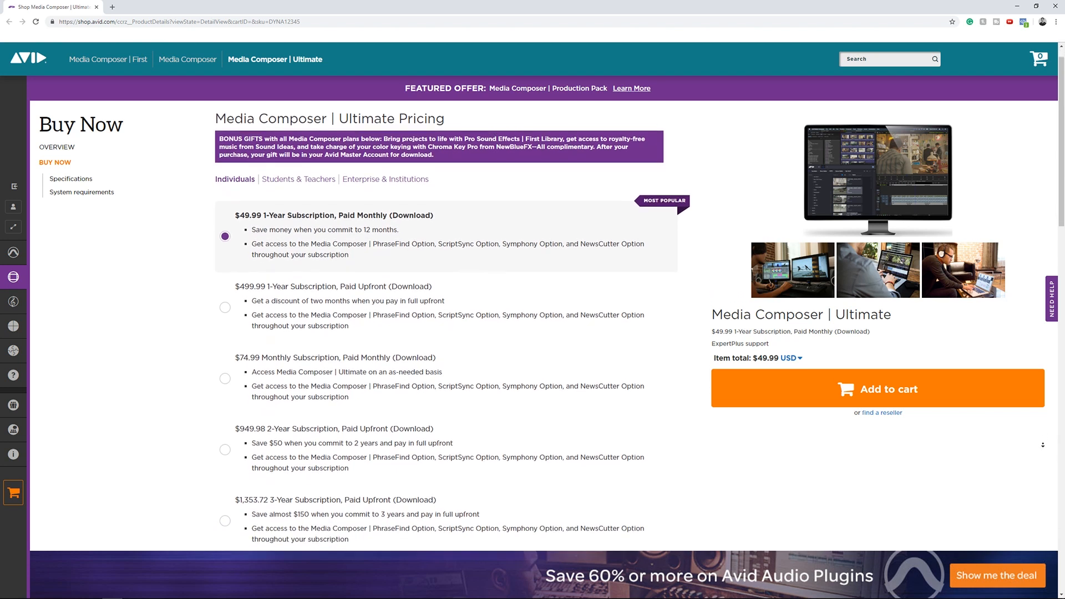
{"action": "scroll", "scroll_direction": "down", "scroll_amount": 3}
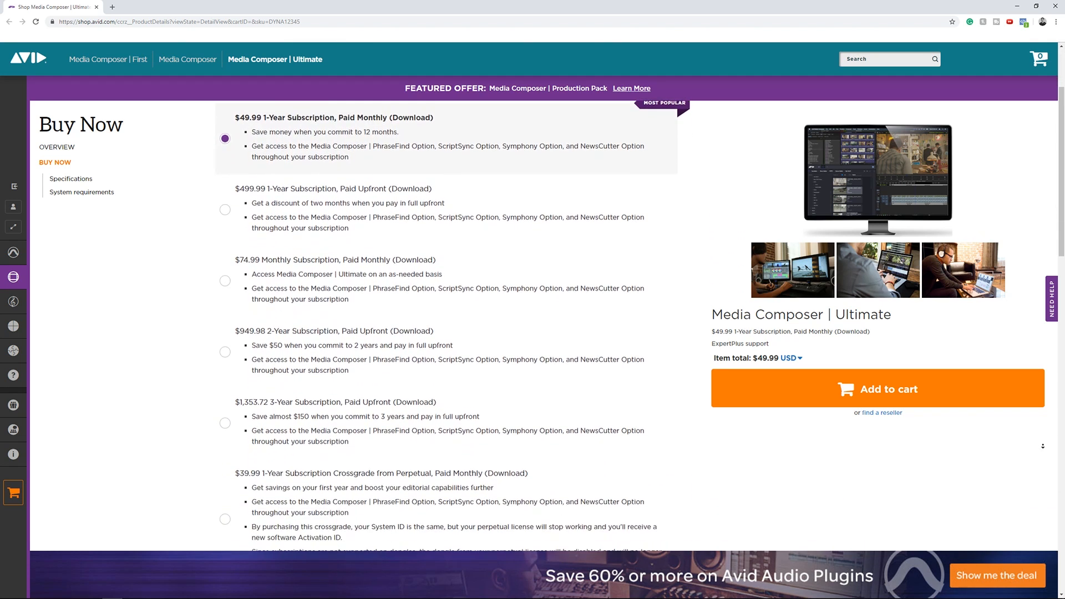
{"action": "scroll", "scroll_direction": "down", "scroll_amount": 3}
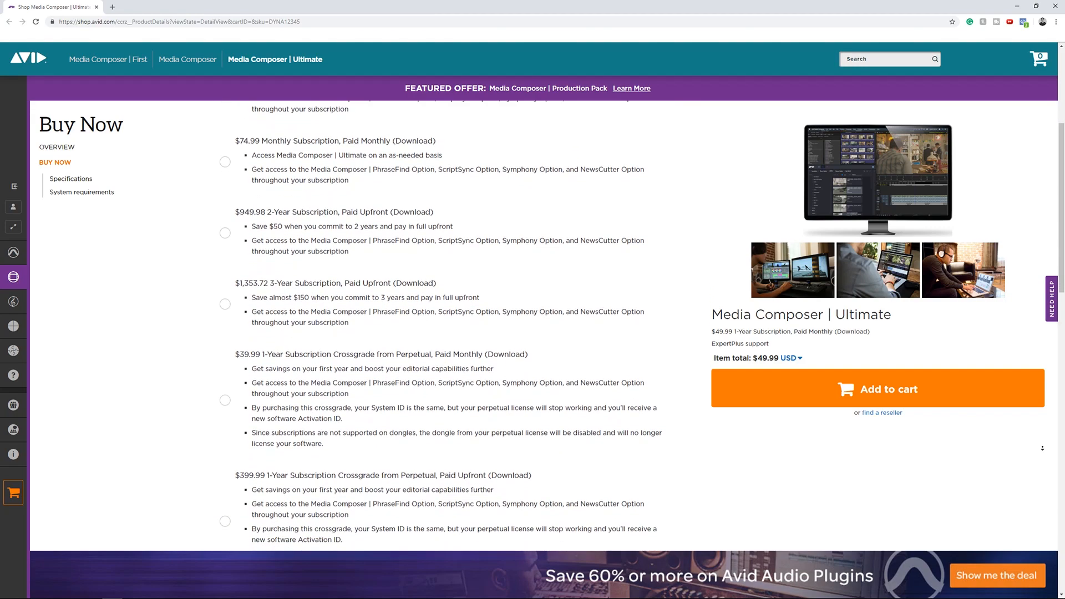
{"action": "scroll", "scroll_direction": "down", "scroll_amount": 3}
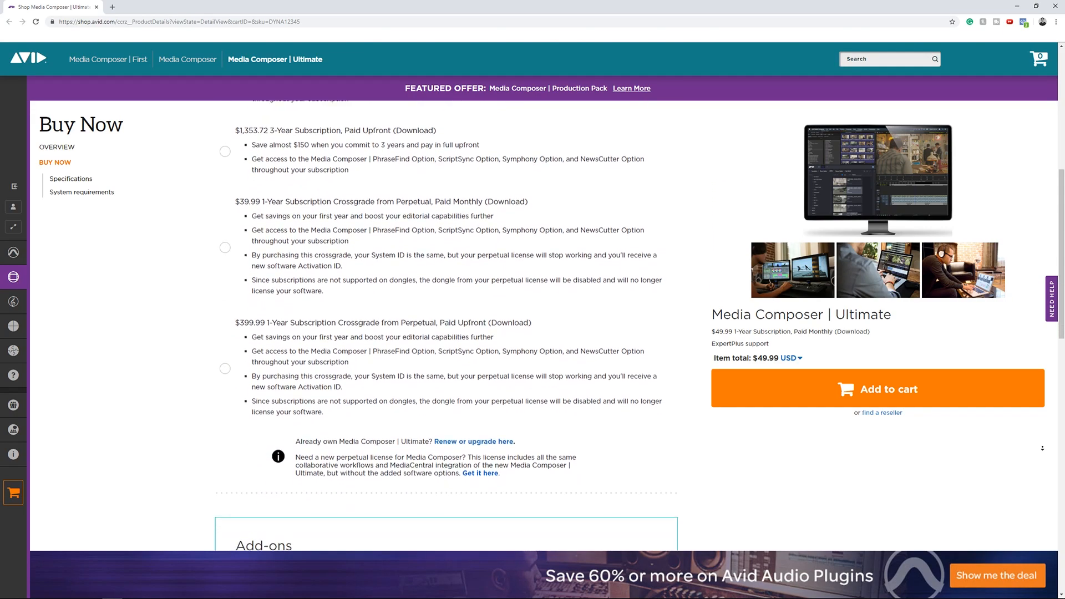
{"action": "scroll", "scroll_direction": "down", "scroll_amount": 3}
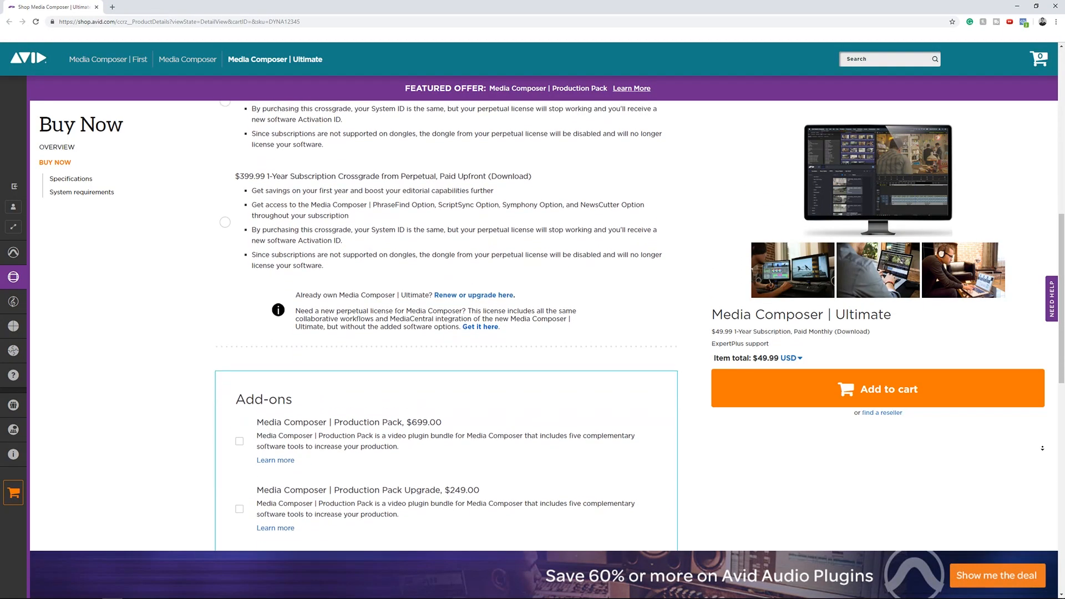
{"action": "scroll", "scroll_direction": "down", "scroll_amount": 3}
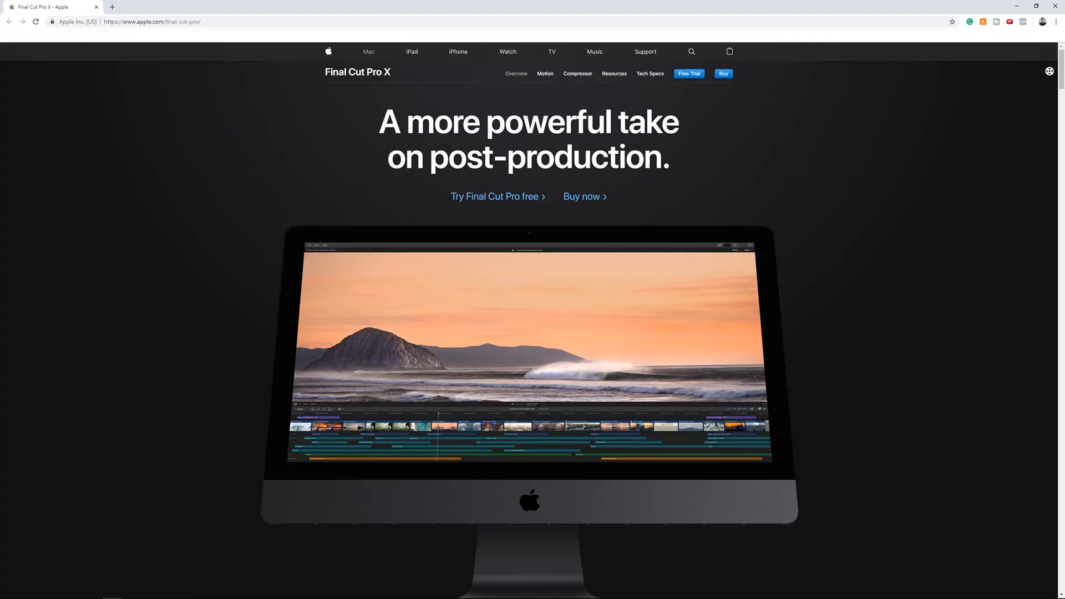
- Scroll down through the Final Cut Pro X Overview feature sections on apple.com
{"action": "scroll", "scroll_direction": "down", "scroll_amount": 3}
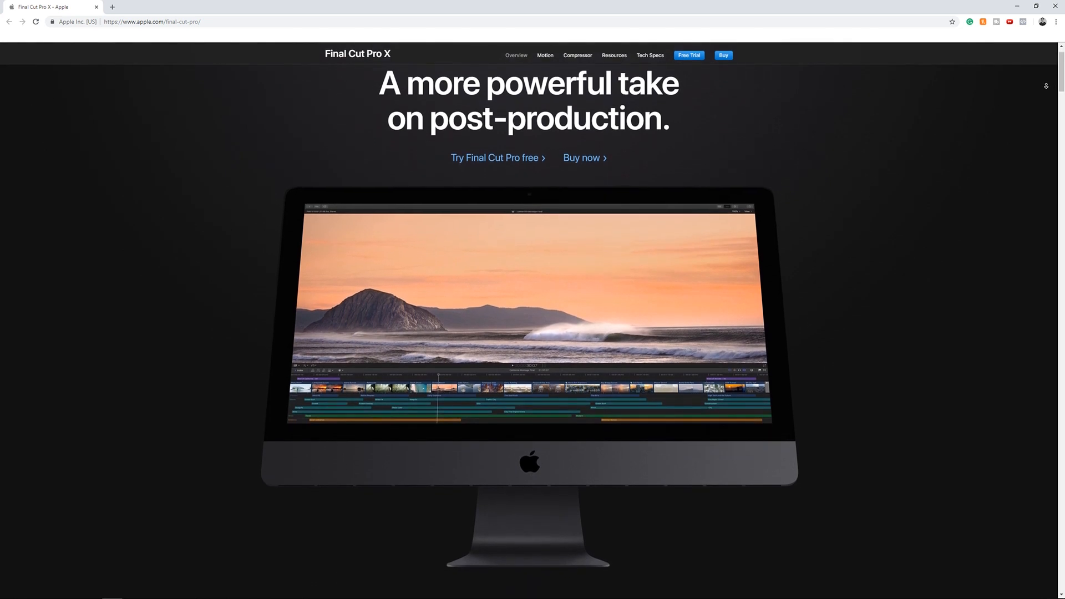
{"action": "scroll", "scroll_direction": "down", "scroll_amount": 3}
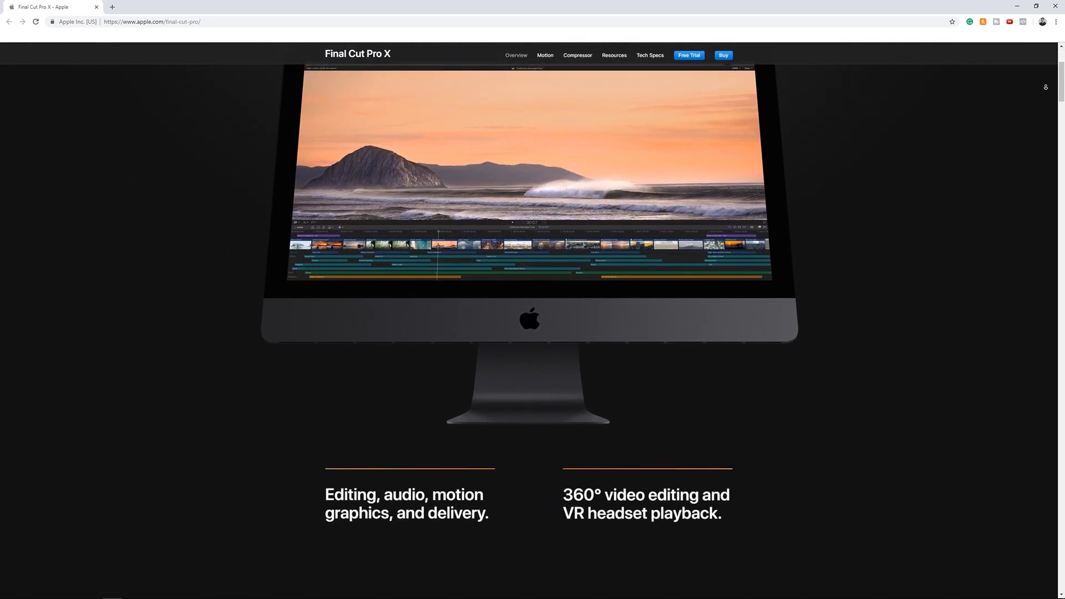
{"action": "scroll", "scroll_direction": "down", "scroll_amount": 3}
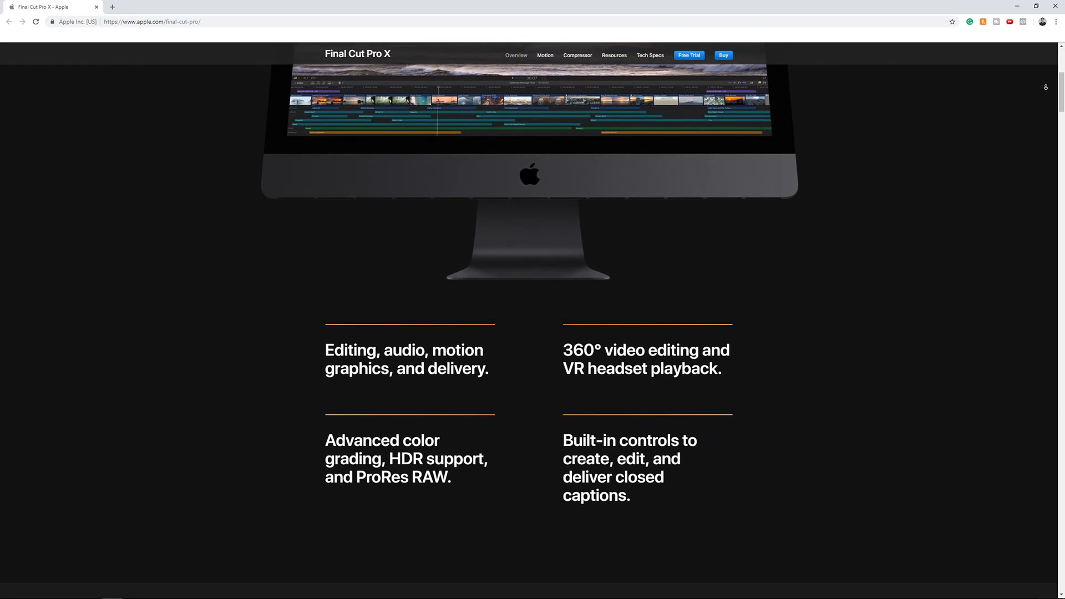
{"action": "scroll", "scroll_direction": "down", "scroll_amount": 3}
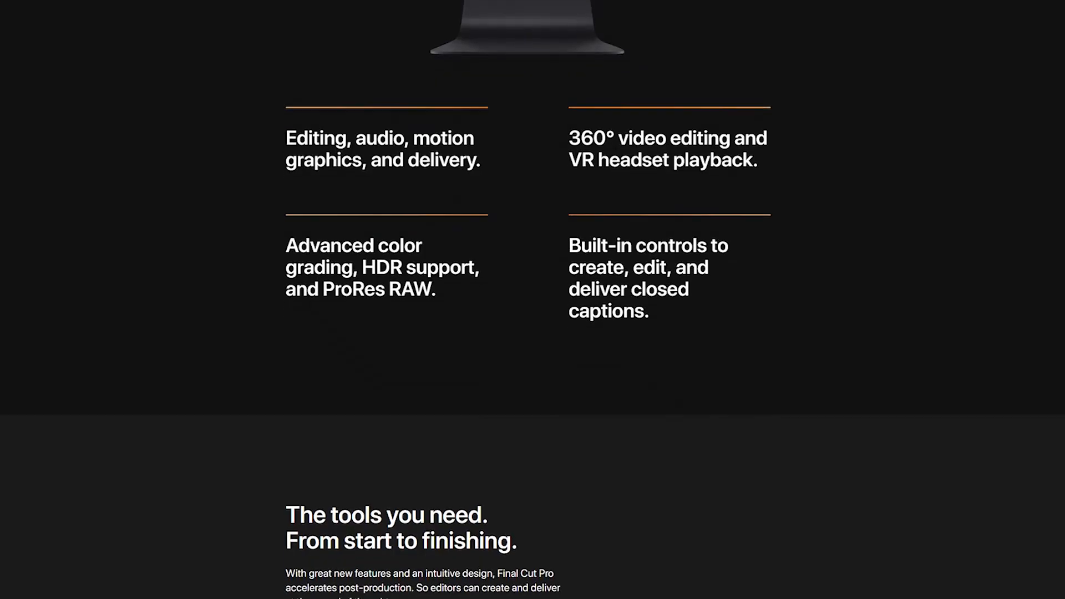
{"action": "scroll", "scroll_direction": "down", "scroll_amount": 3}
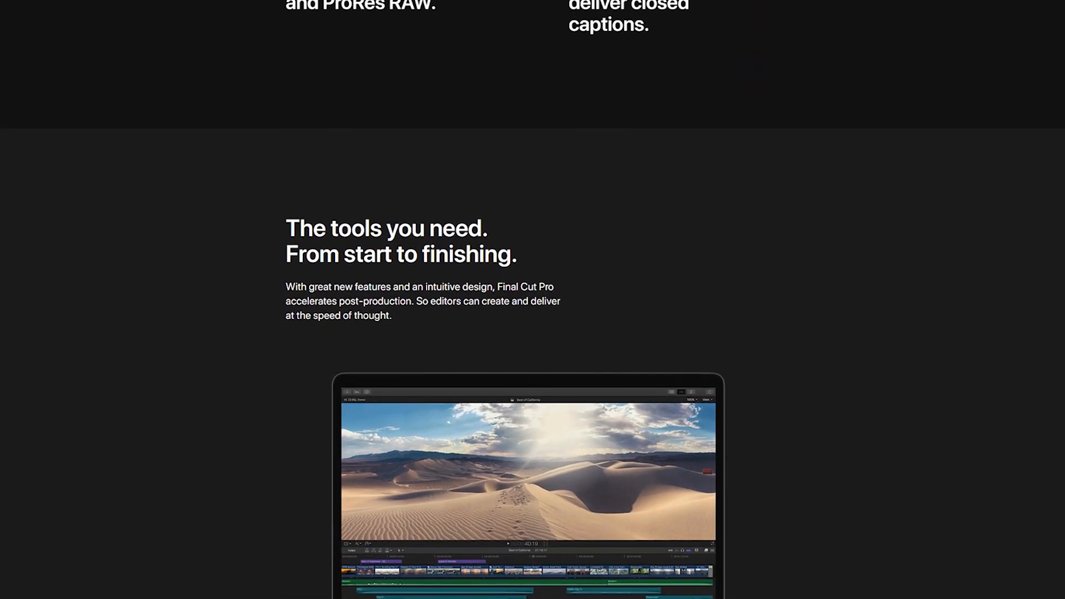
{"action": "scroll", "scroll_direction": "down", "scroll_amount": 3}
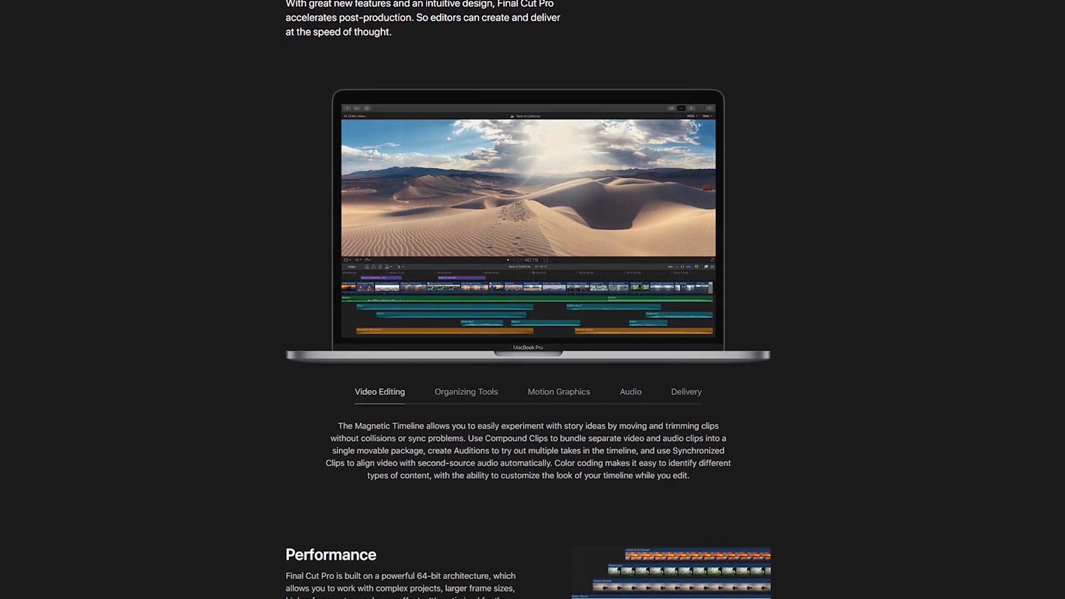
{"action": "scroll", "scroll_direction": "down", "scroll_amount": 3}
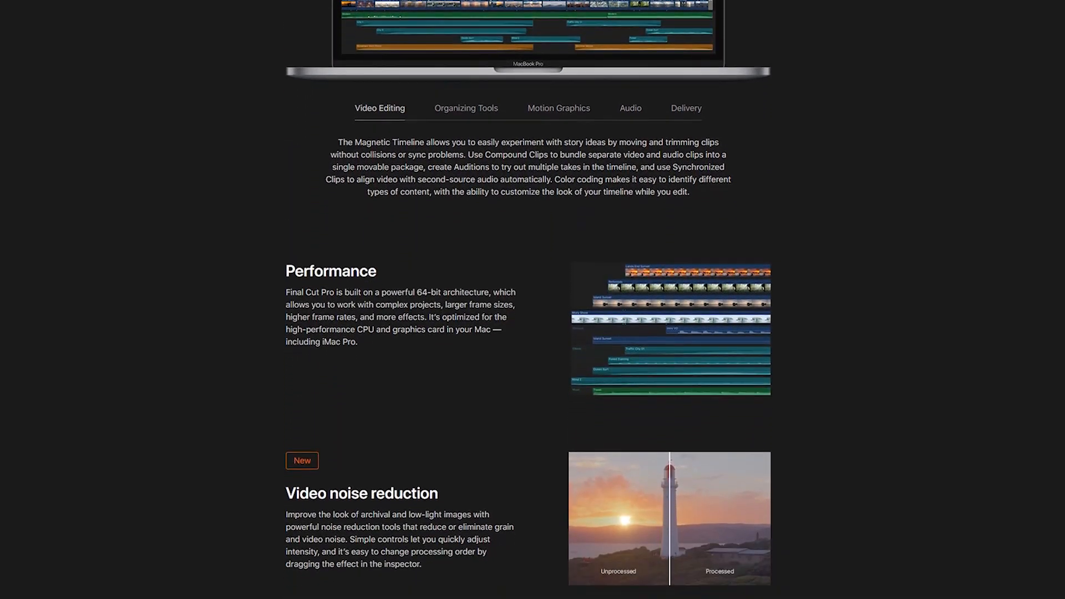
{"action": "scroll", "scroll_direction": "down", "scroll_amount": 3}
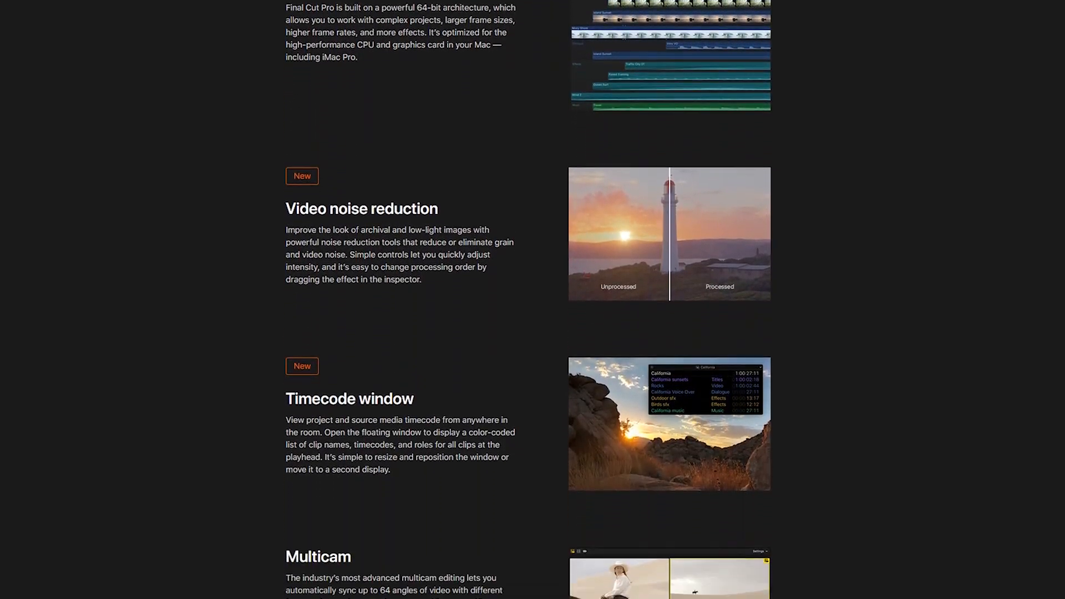
{"action": "scroll", "scroll_direction": "down", "scroll_amount": 3}
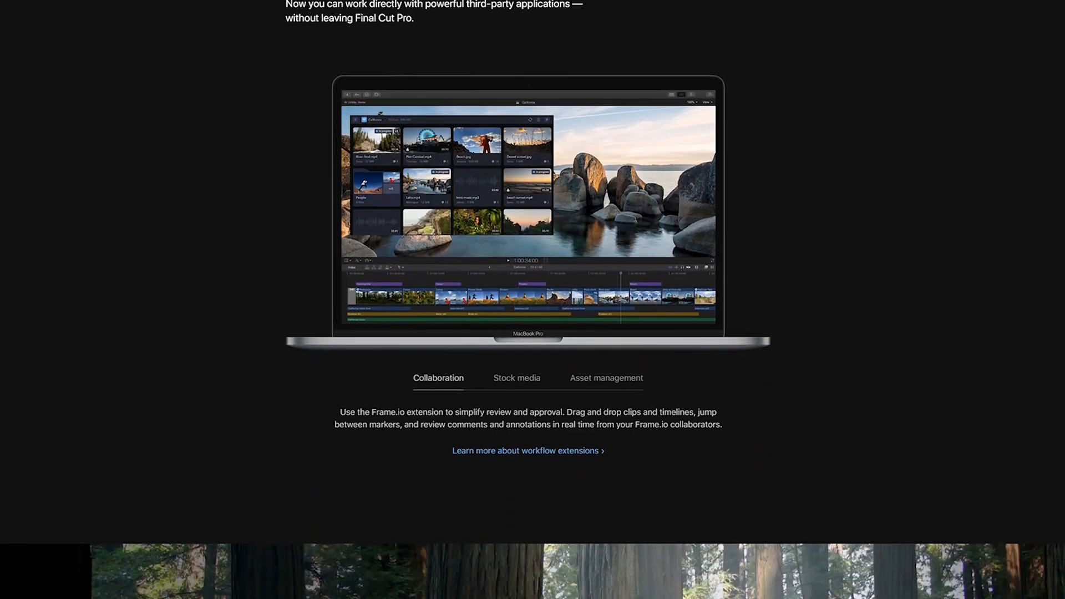
{"action": "scroll", "scroll_direction": "down", "scroll_amount": 3}
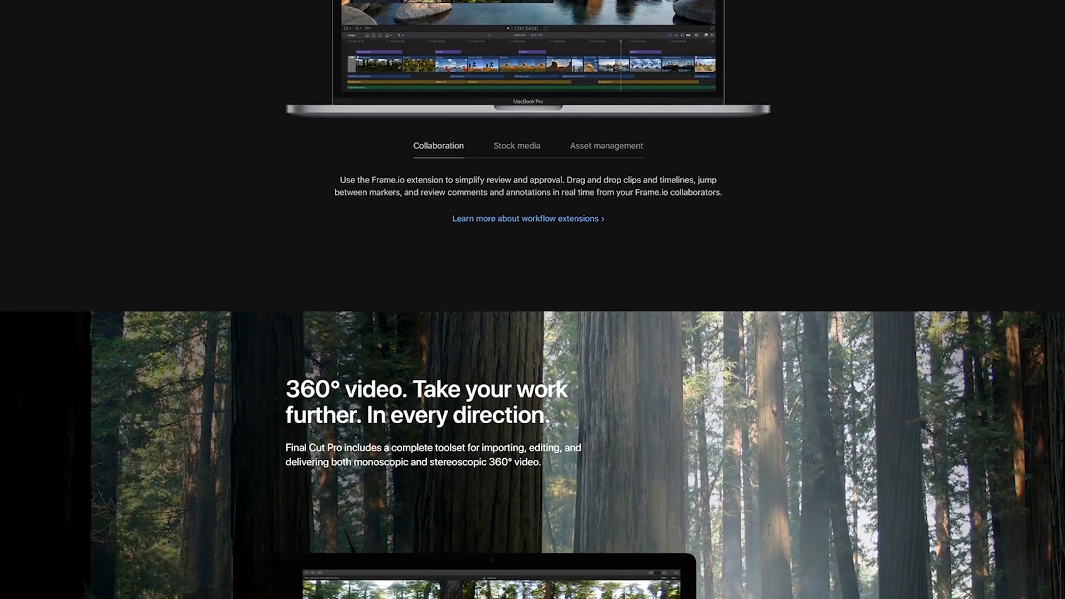
{"action": "scroll", "scroll_direction": "down", "scroll_amount": 3}
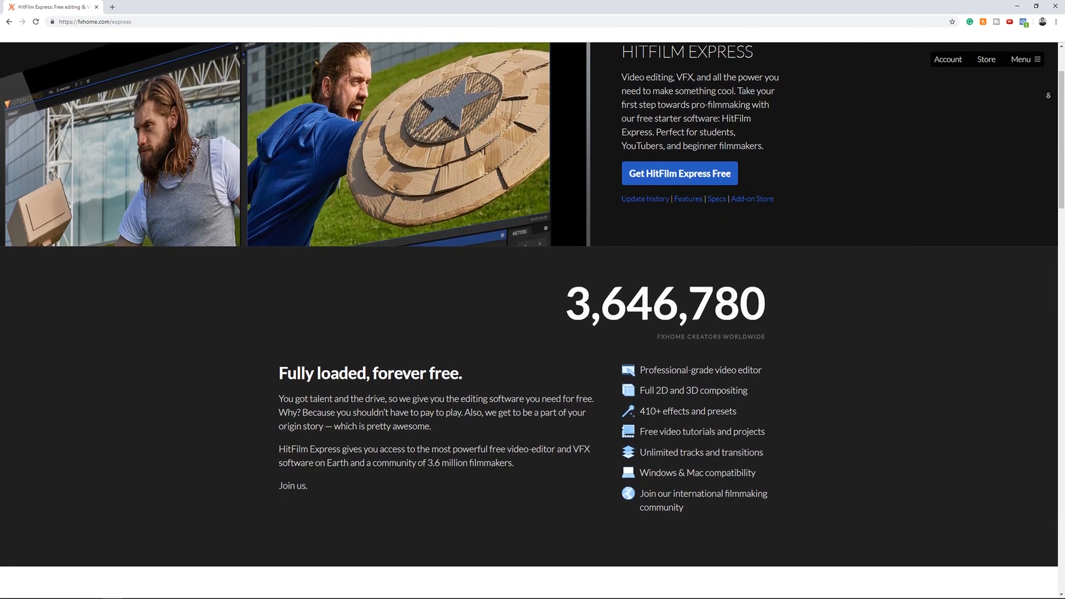
- Scroll through the HitFilm Express stories and tutorial project gallery on fxhome.com
{"action": "scroll", "scroll_direction": "down", "scroll_amount": 3}
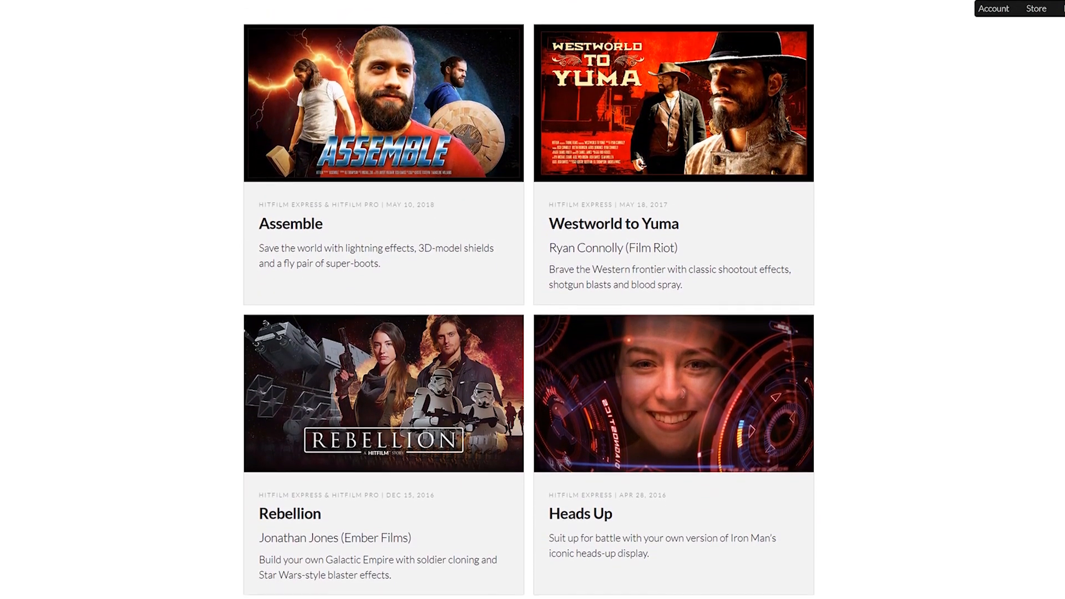
{"action": "scroll", "scroll_direction": "down", "scroll_amount": 3}
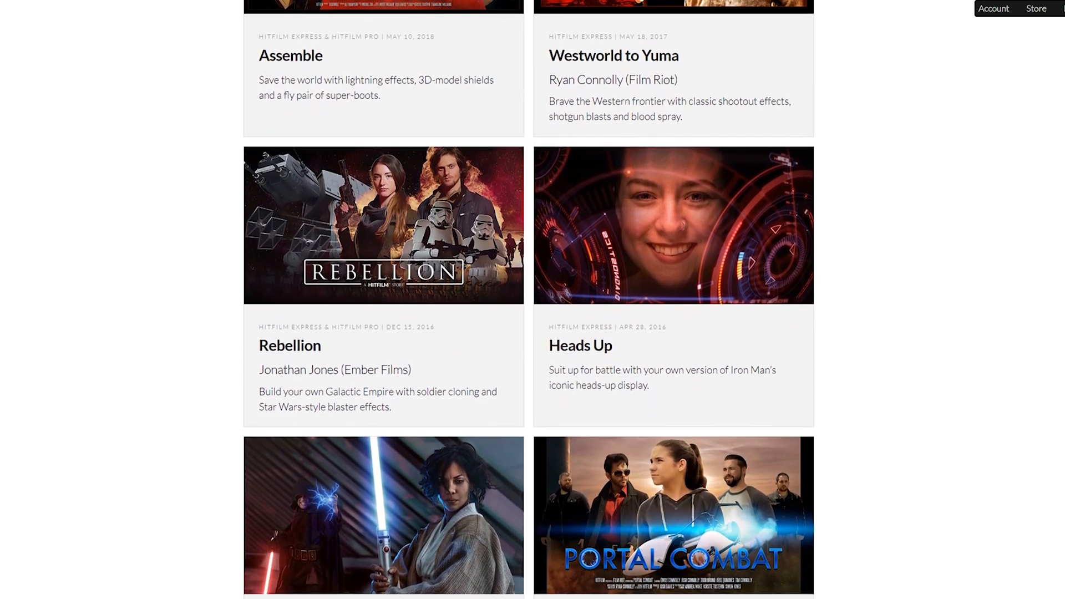
{"action": "scroll", "scroll_direction": "down", "scroll_amount": 3}
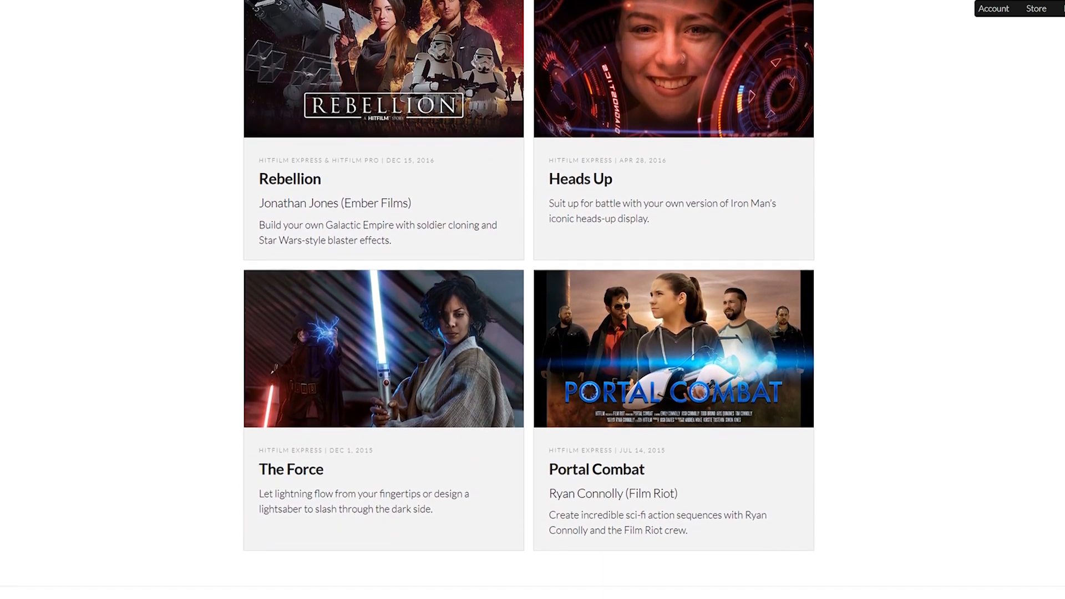
{"action": "scroll", "scroll_direction": "down", "scroll_amount": 3}
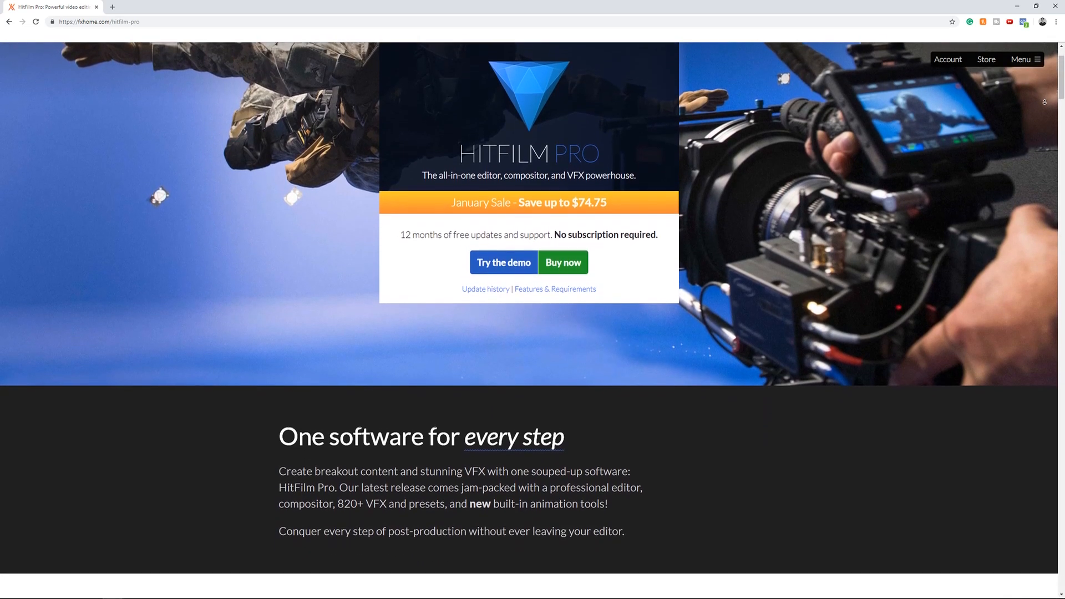
- Scroll through HitFilm Pro's $224.25 offer and feature list on fxhome.com
{"action": "scroll", "scroll_direction": "down", "scroll_amount": 3}
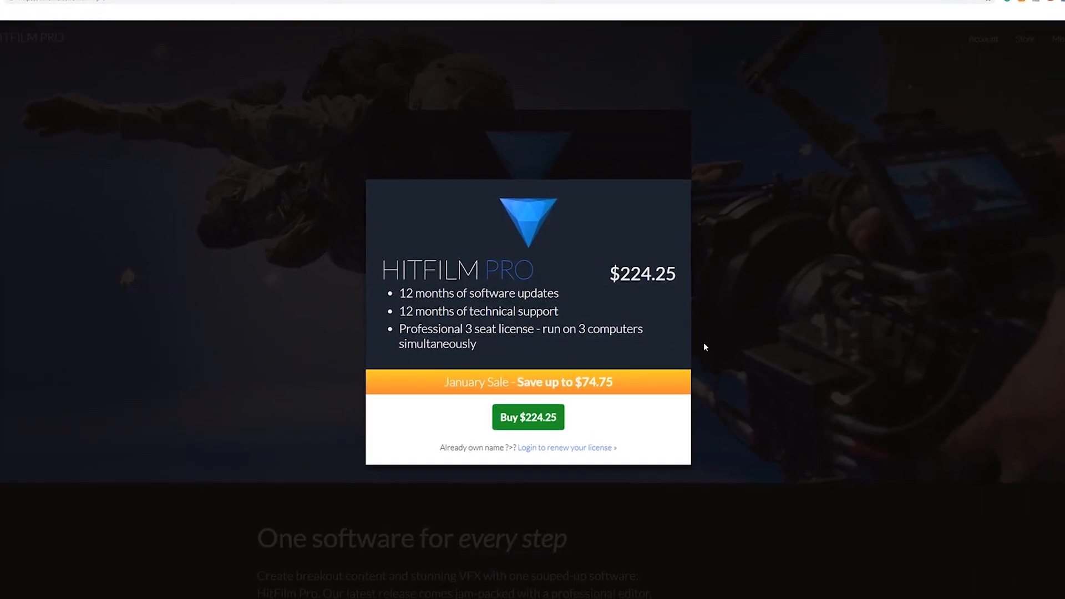
{"action": "scroll", "scroll_direction": "down", "scroll_amount": 3}
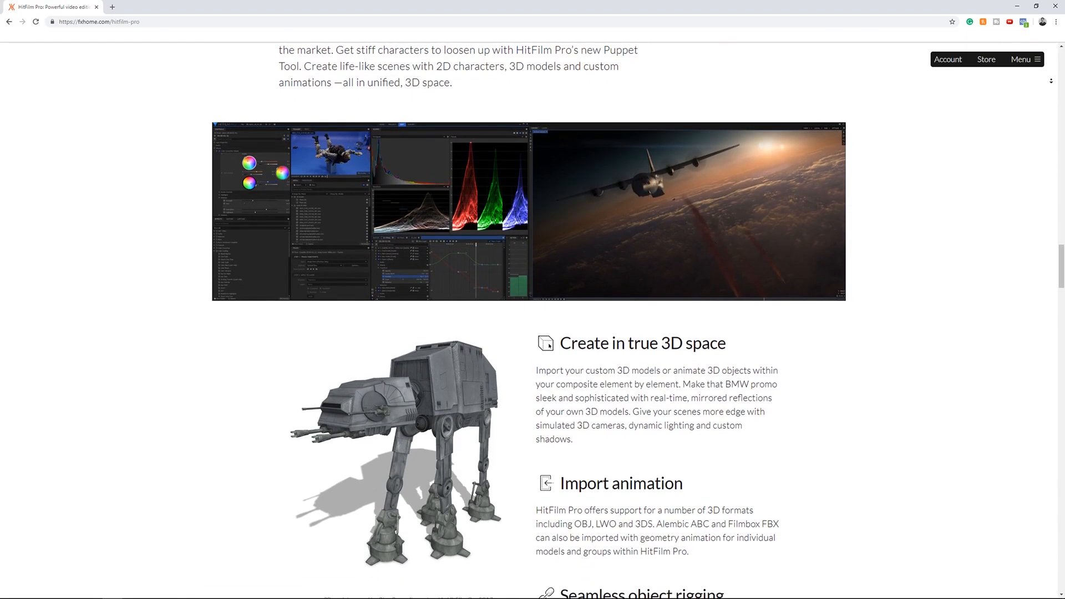
{"action": "scroll", "scroll_direction": "down", "scroll_amount": 3}
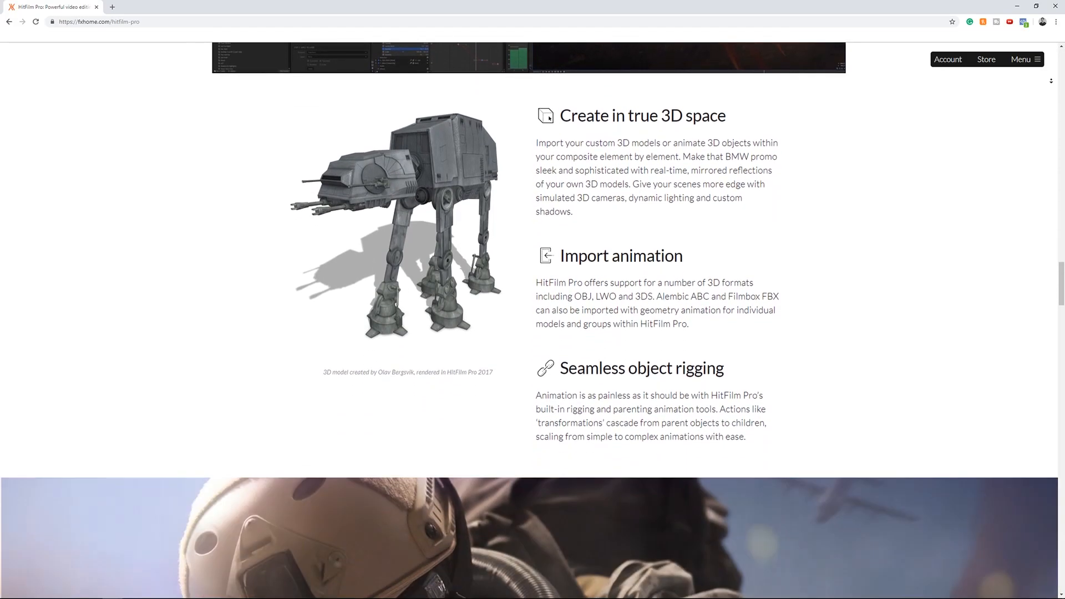
{"action": "scroll", "scroll_direction": "down", "scroll_amount": 3}
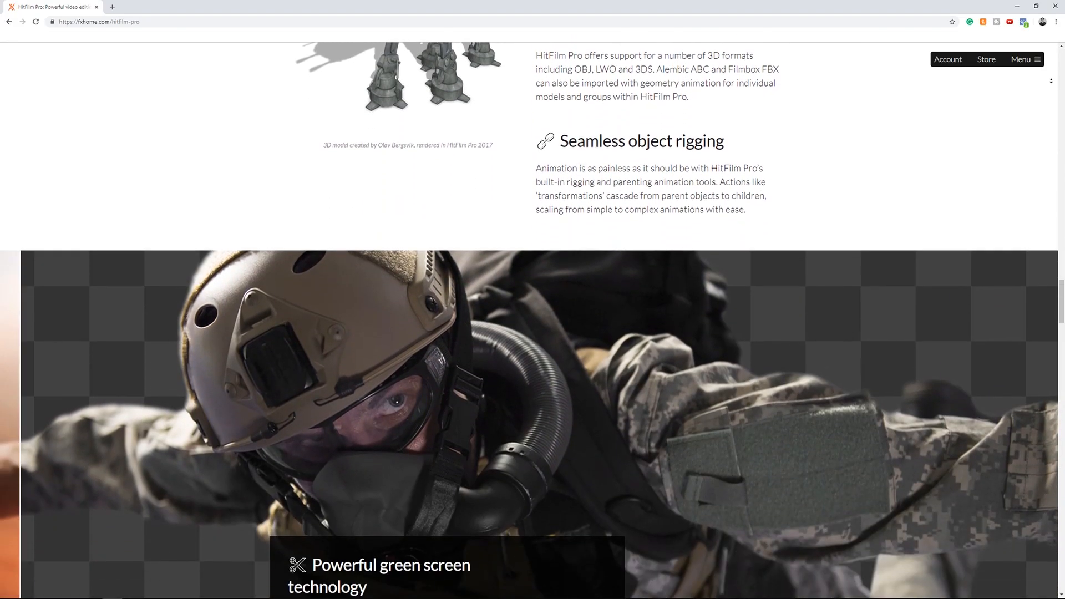
{"action": "scroll", "scroll_direction": "down", "scroll_amount": 3}
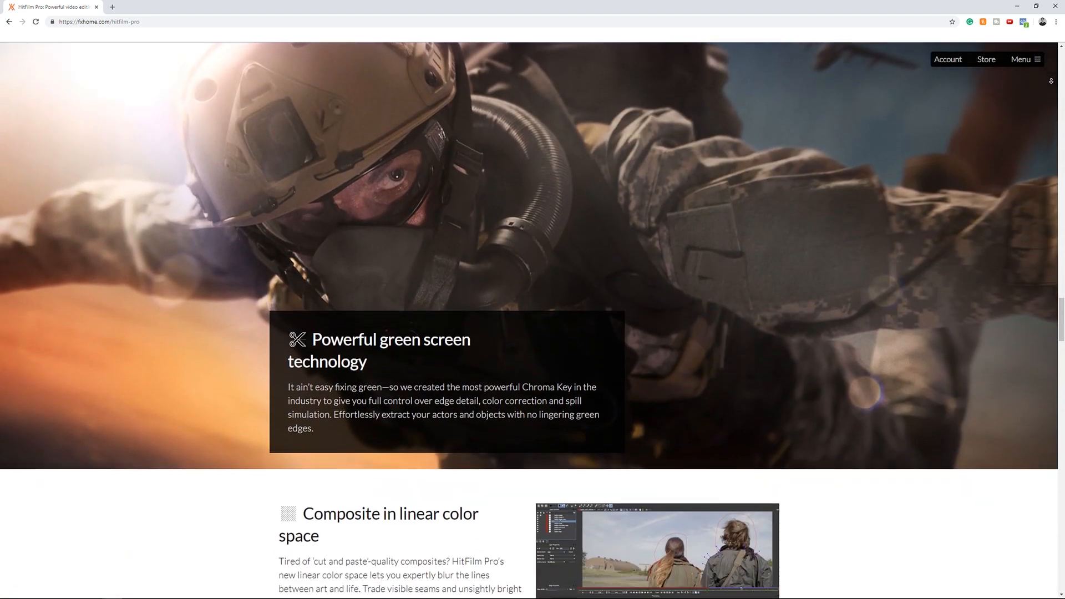
{"action": "scroll", "scroll_direction": "down", "scroll_amount": 3}
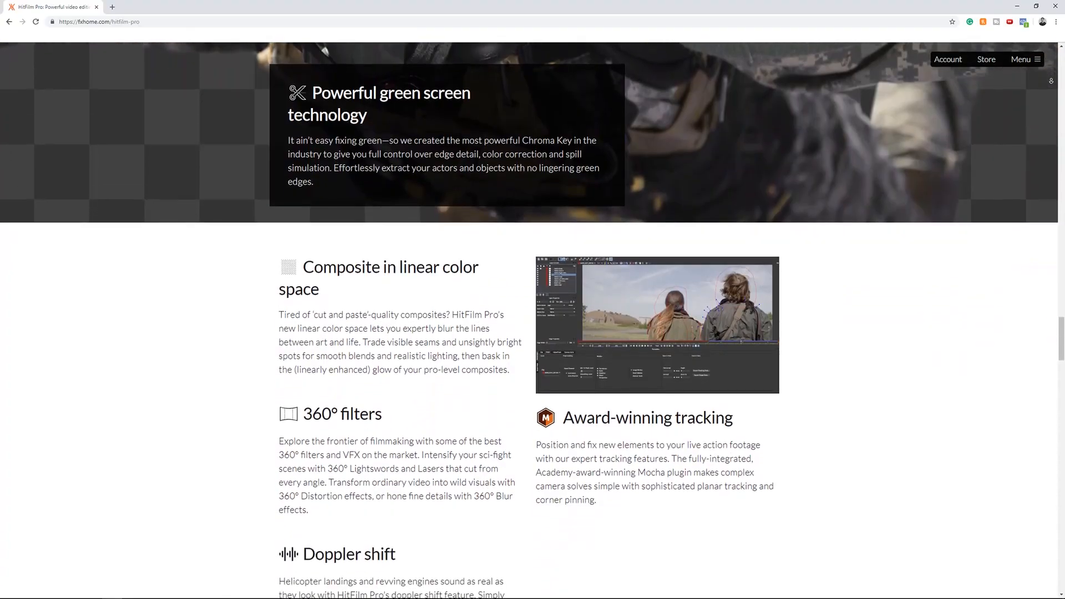
{"action": "scroll", "scroll_direction": "down", "scroll_amount": 3}
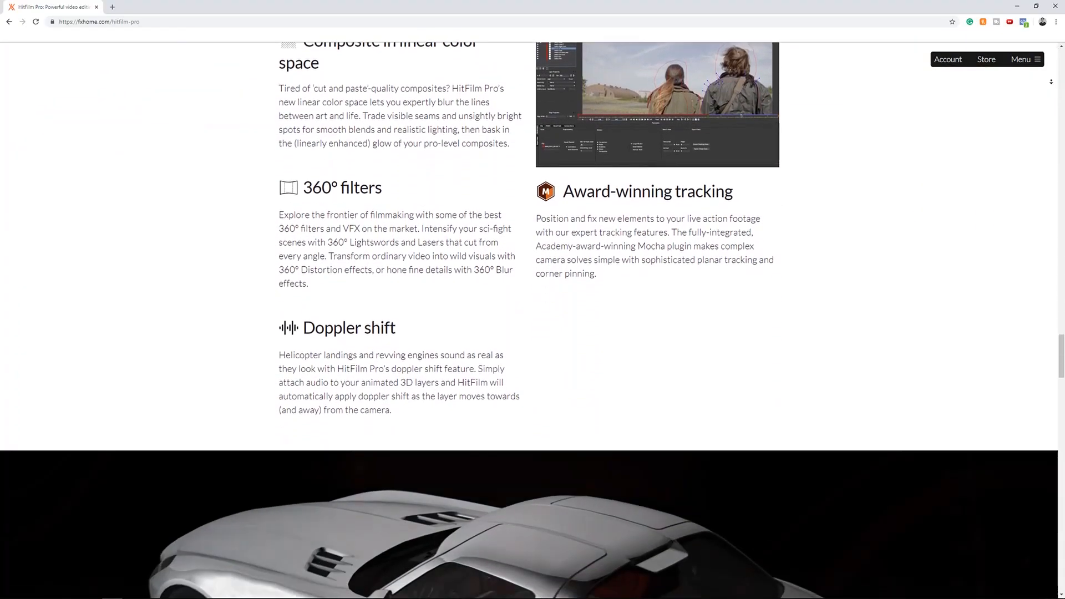
{"action": "scroll", "scroll_direction": "down", "scroll_amount": 3}
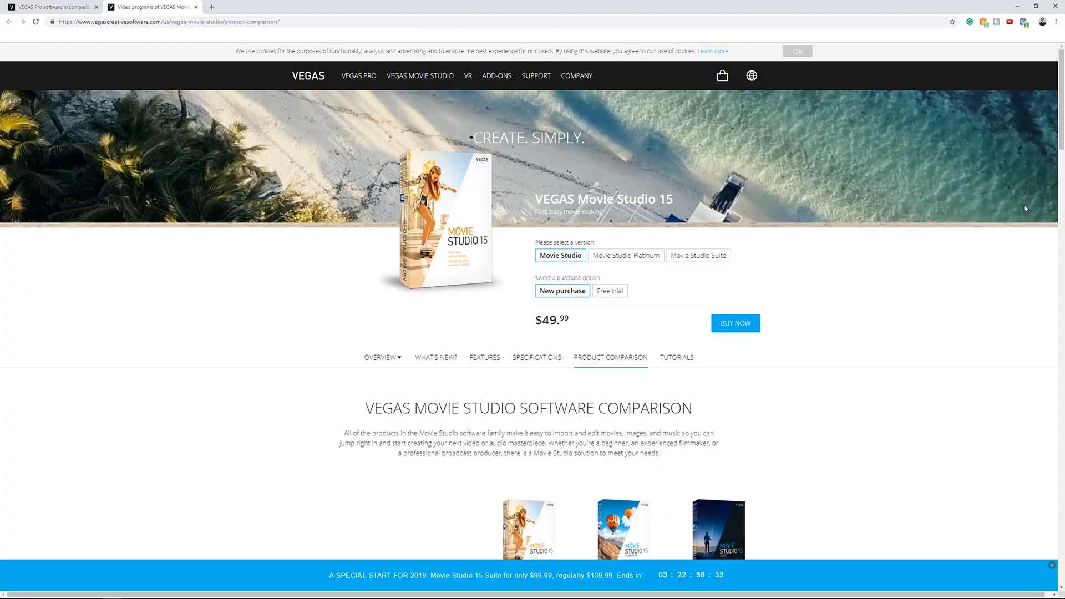
- Show the Movie Studio Platinum and Suite editions' prices, then switch to the VEGAS Pro comparison page
{"action": "left_click", "coordinate": [625, 255]}
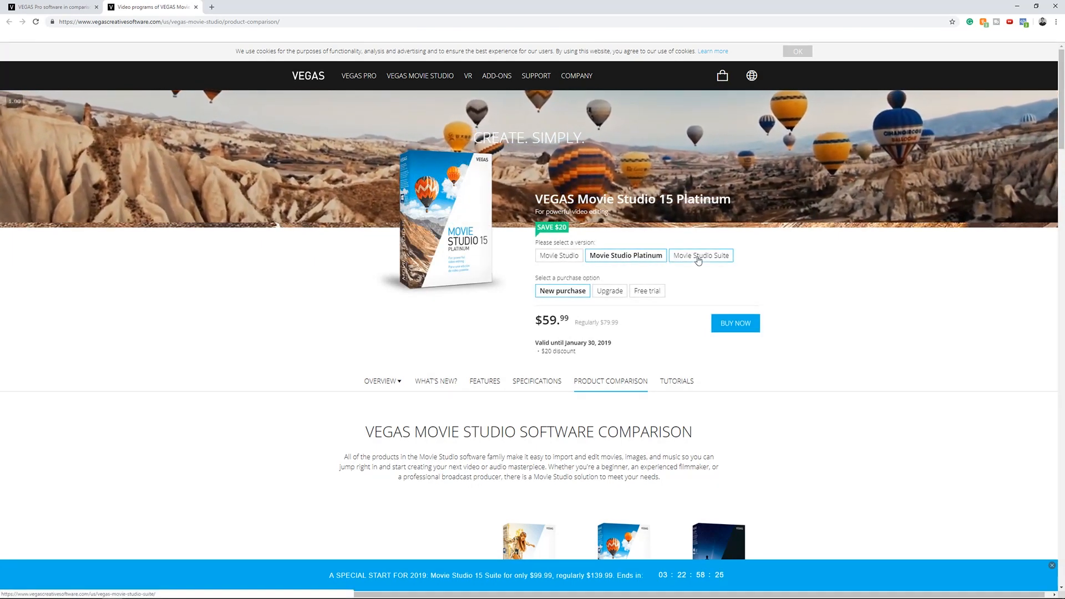
{"action": "left_click", "coordinate": [700, 255]}
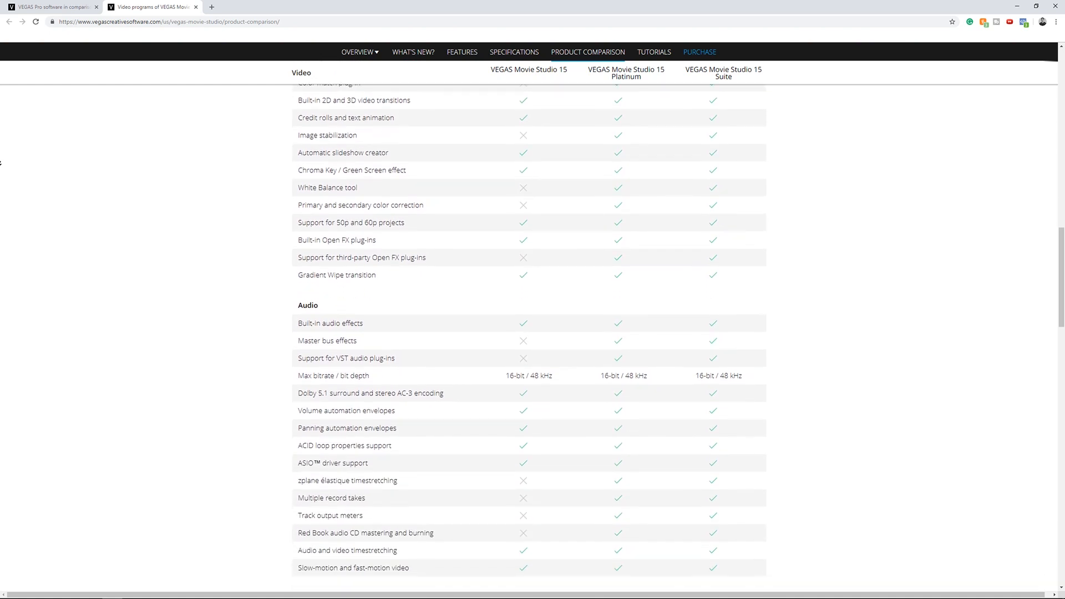
{"action": "left_click", "coordinate": [52, 8]}
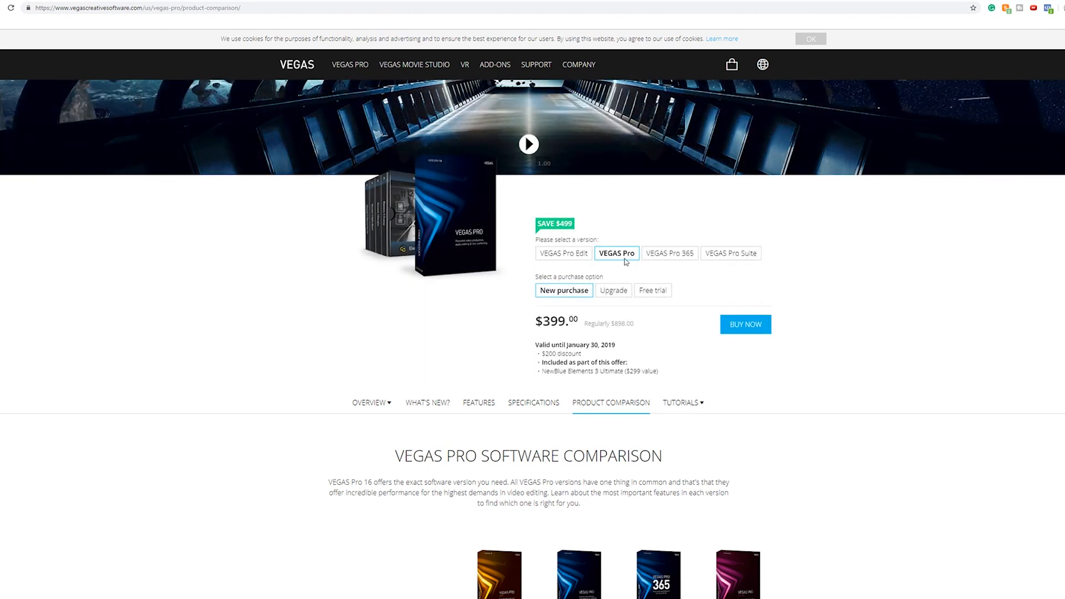
{"action": "mouse_move", "coordinate": [668, 253]}
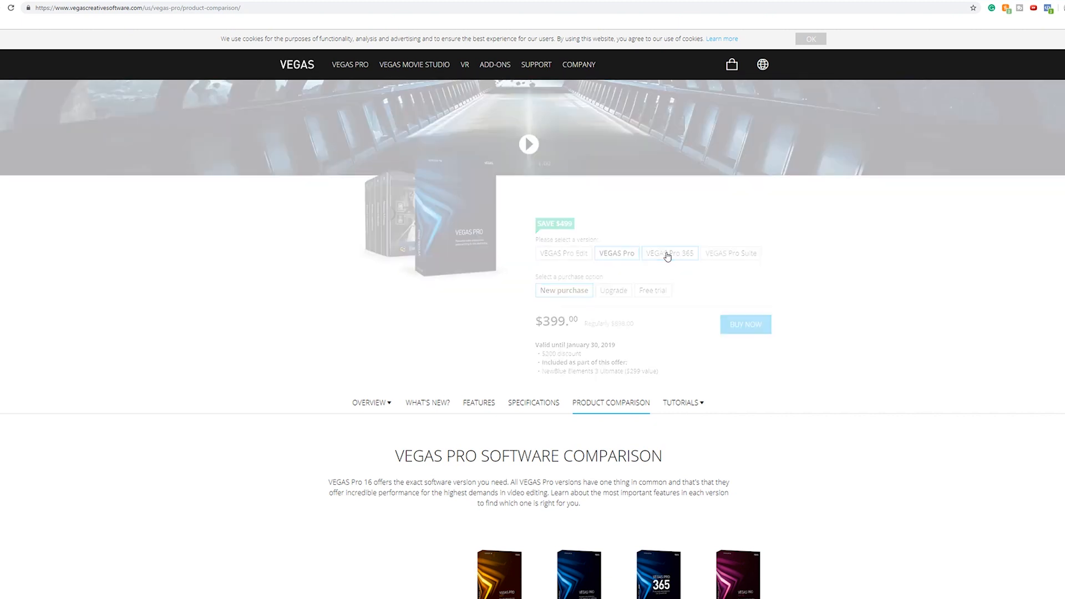
- Choose the VEGAS Pro 365 subscription edition at $16.67/month
{"action": "left_click", "coordinate": [668, 253]}
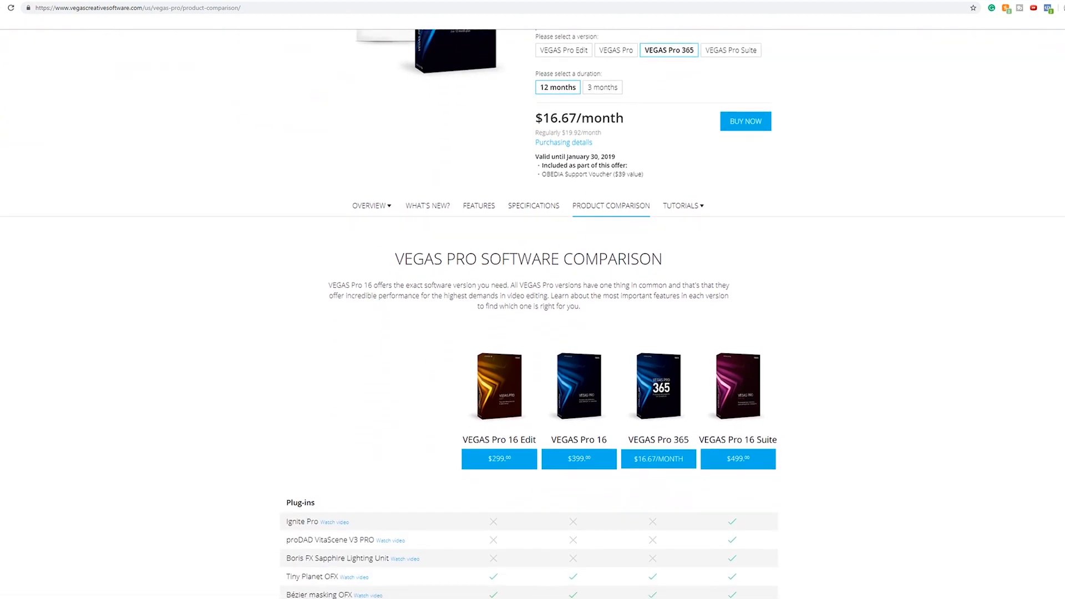
- Scroll the VEGAS Pro comparison table through its Plug-in, General, Video and Audio sections
{"action": "scroll", "scroll_direction": "down", "scroll_amount": 3}
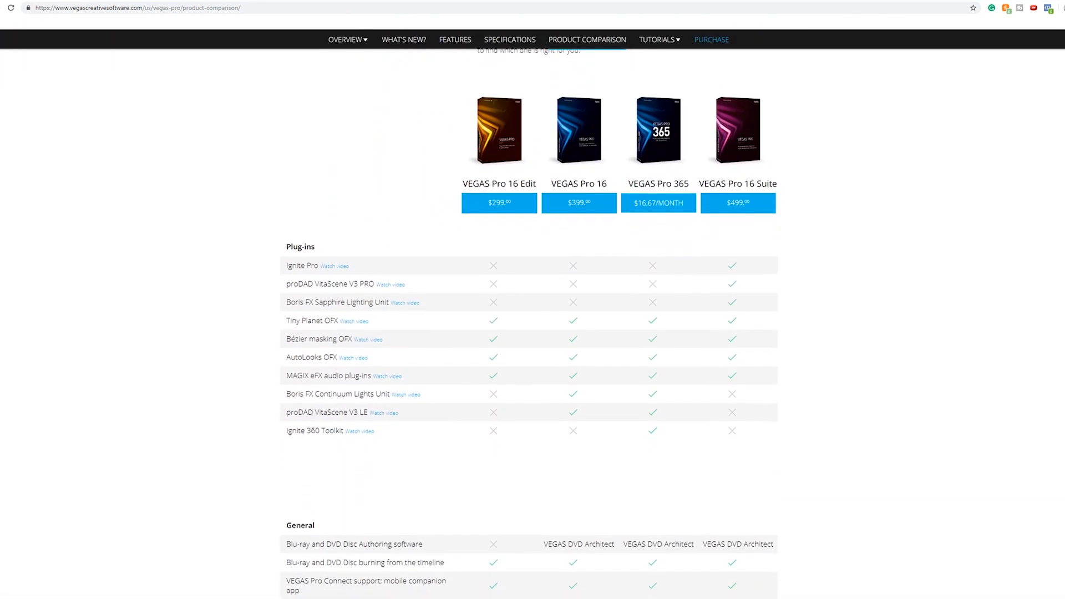
{"action": "scroll", "scroll_direction": "down", "scroll_amount": 3}
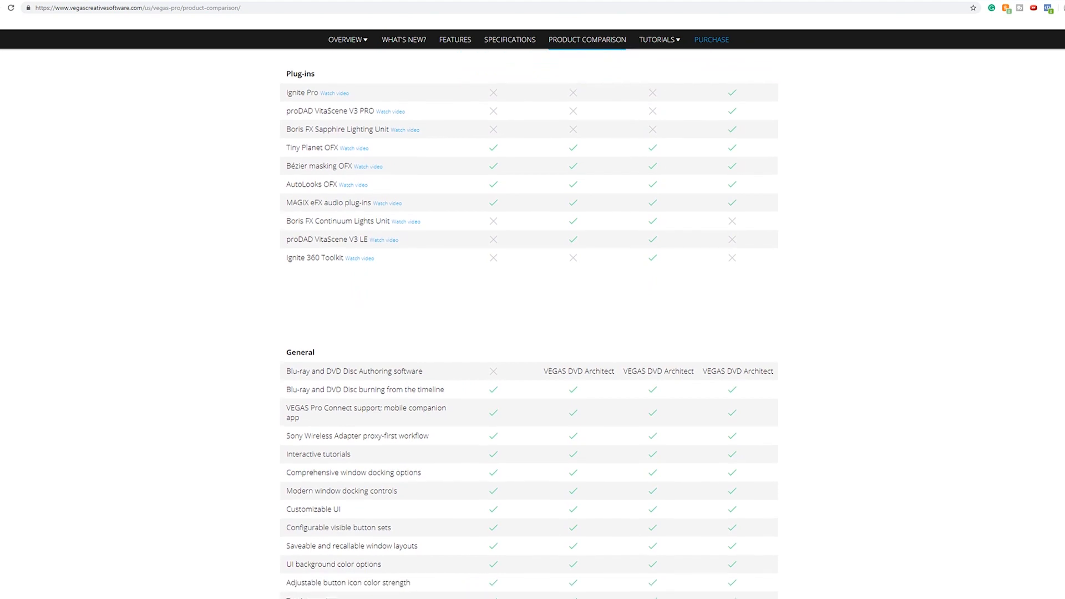
{"action": "scroll", "scroll_direction": "down", "scroll_amount": 3}
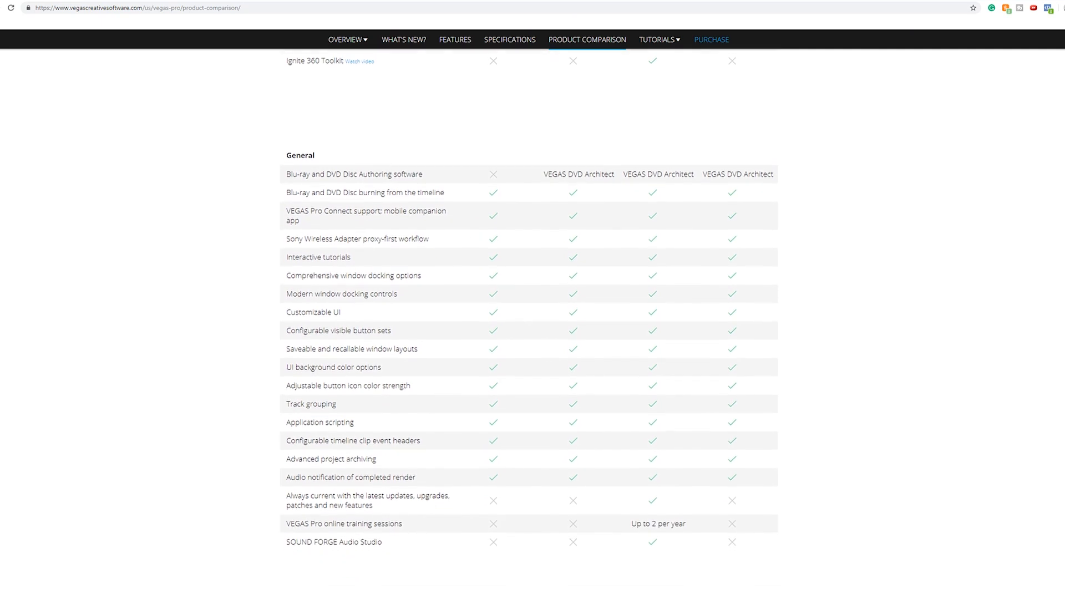
{"action": "scroll", "scroll_direction": "down", "scroll_amount": 3}
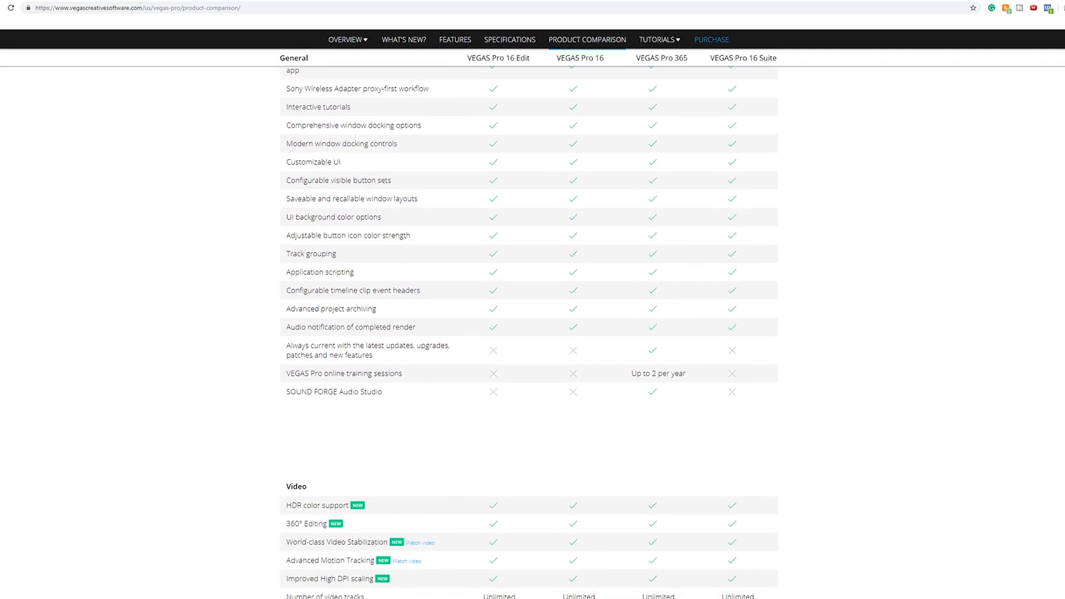
{"action": "scroll", "scroll_direction": "down", "scroll_amount": 3}
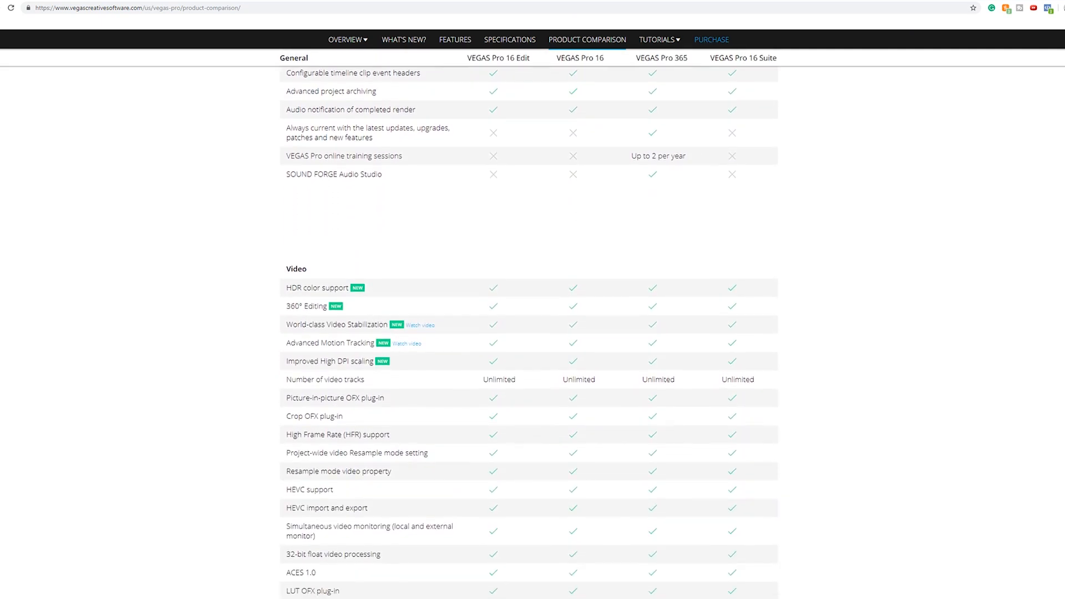
{"action": "scroll", "scroll_direction": "down", "scroll_amount": 3}
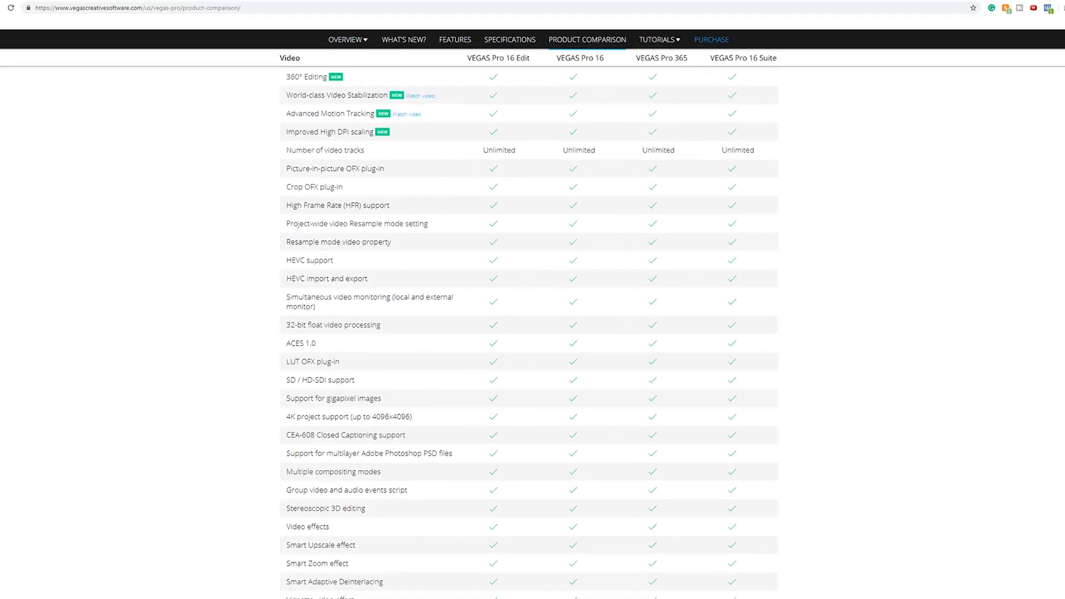
{"action": "scroll", "scroll_direction": "down", "scroll_amount": 3}
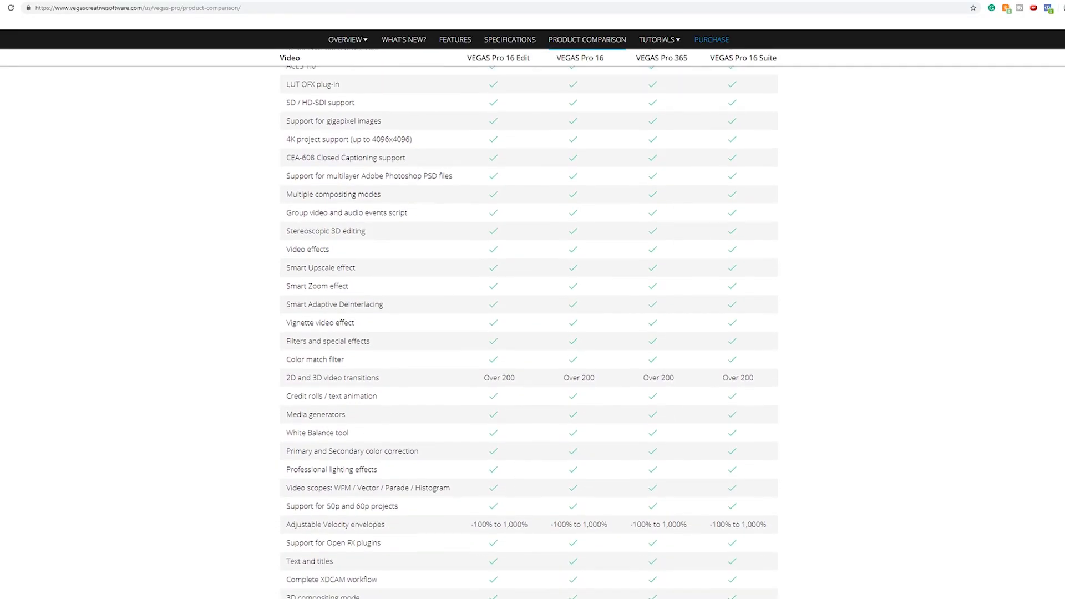
{"action": "scroll", "scroll_direction": "down", "scroll_amount": 3}
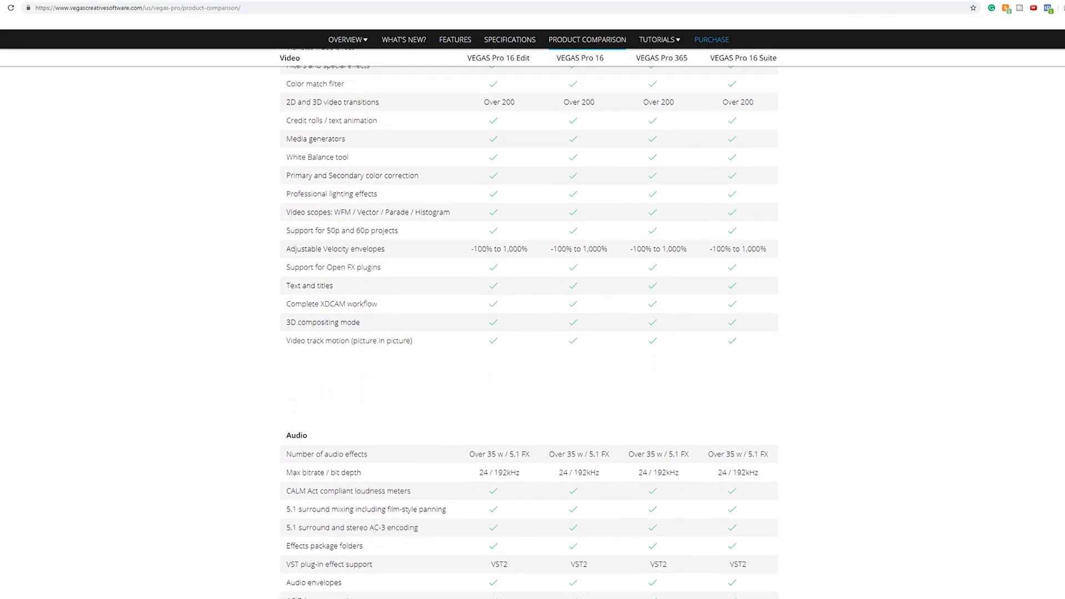
{"action": "scroll", "scroll_direction": "down", "scroll_amount": 3}
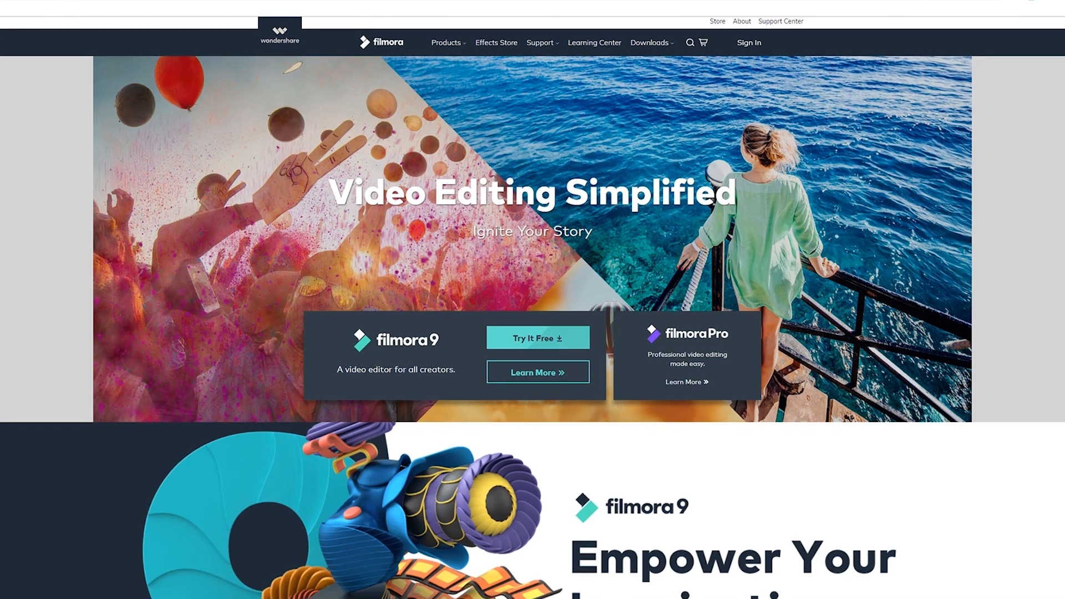
- Bring up the Buy Filmora9 for Windows plans: 1 Year $39.99, Lifetime $59.99, Unlimited $99.87
{"action": "scroll", "scroll_direction": "down", "scroll_amount": 3}
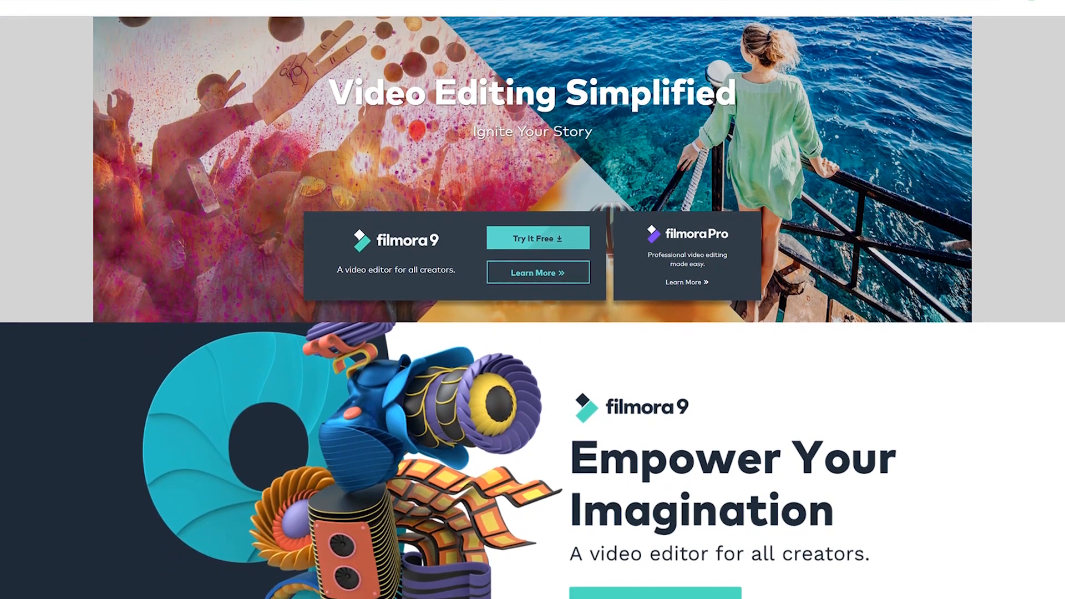
{"action": "left_click", "coordinate": [538, 238]}
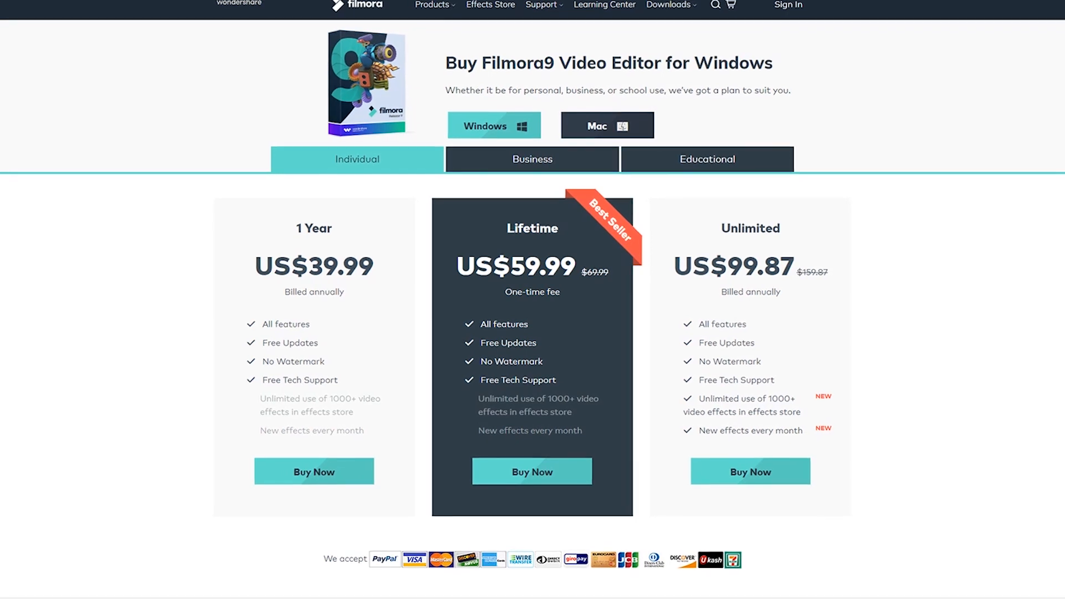
{"action": "scroll", "scroll_direction": "down", "scroll_amount": 3}
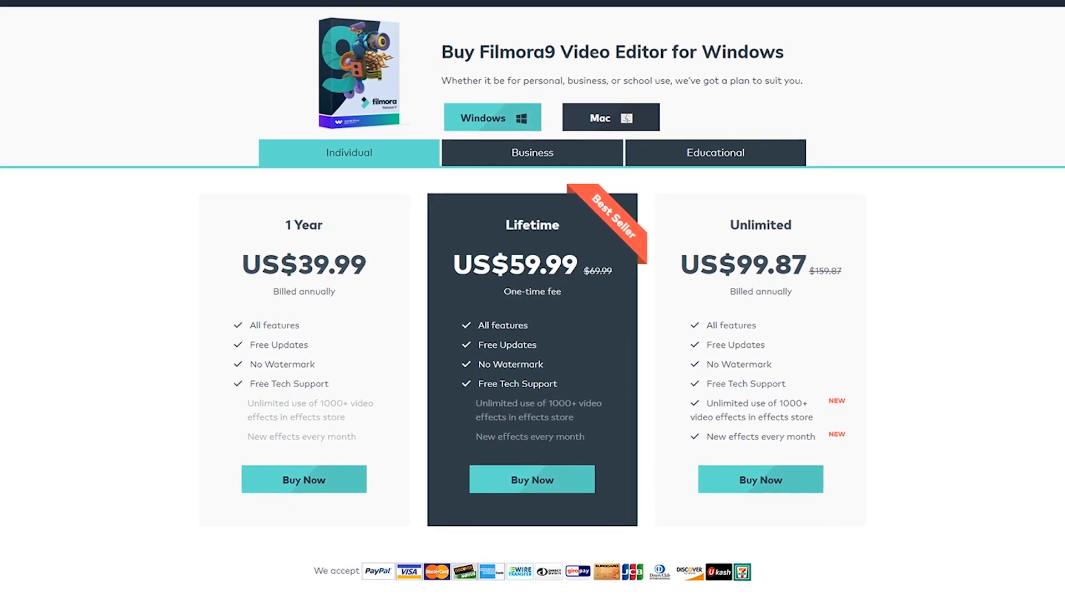